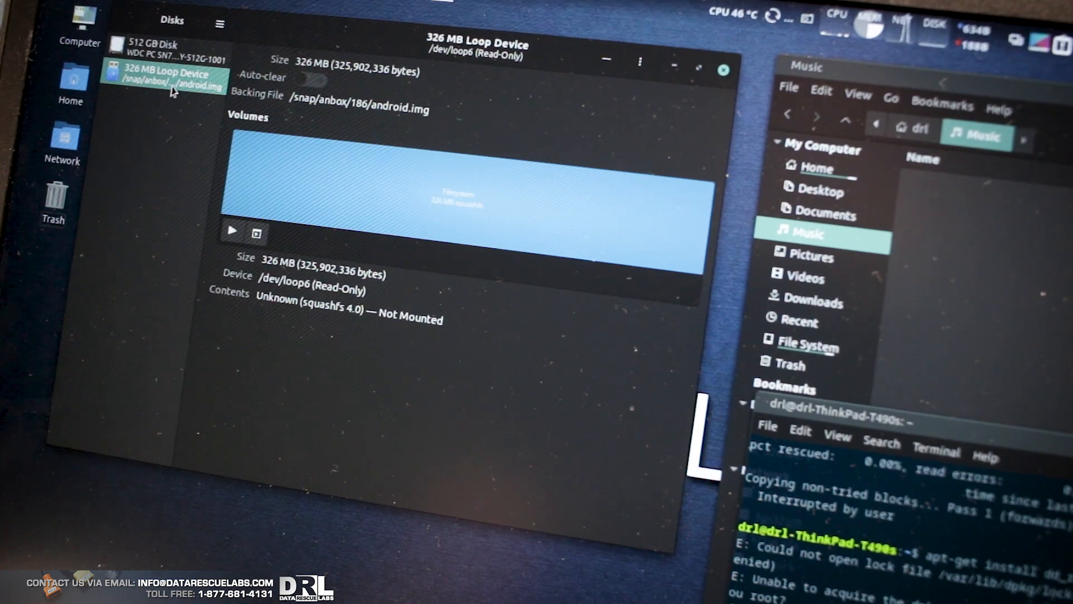
Select the 326 MB Loop Device (anbox android.img) in the Disks sidebar.
click(164, 77)
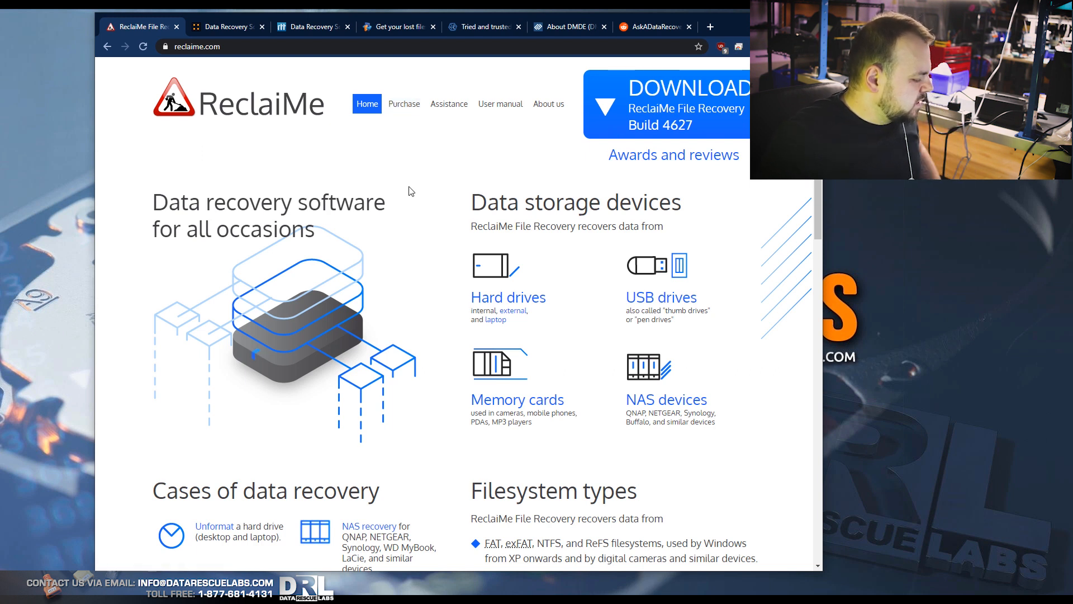
mouse_move(412, 173)
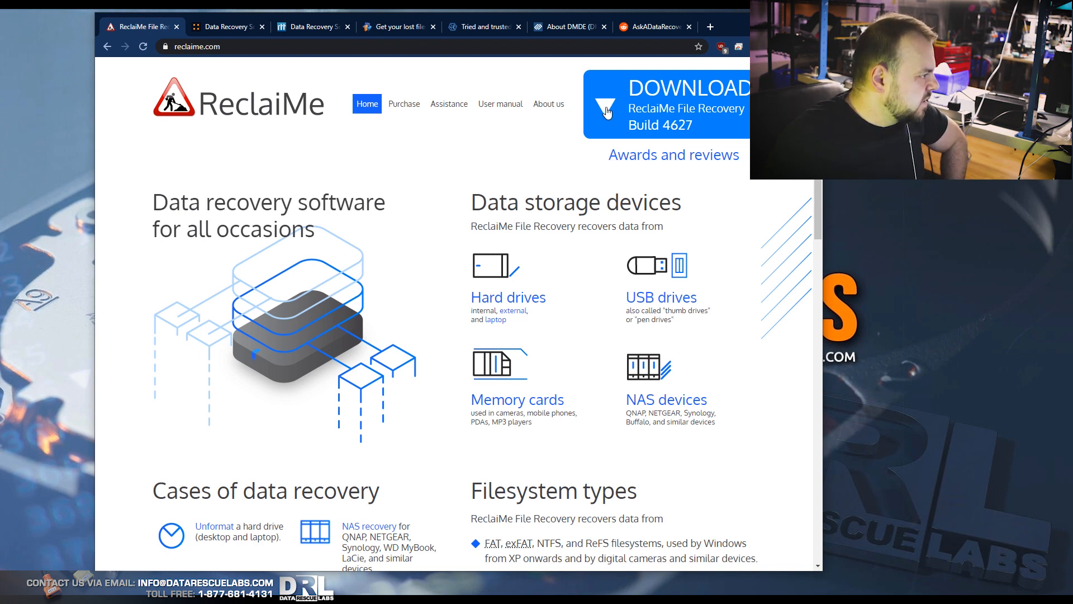
Open the ReclaiMe Purchase page showing Standard and Ultimate license prices.
click(403, 103)
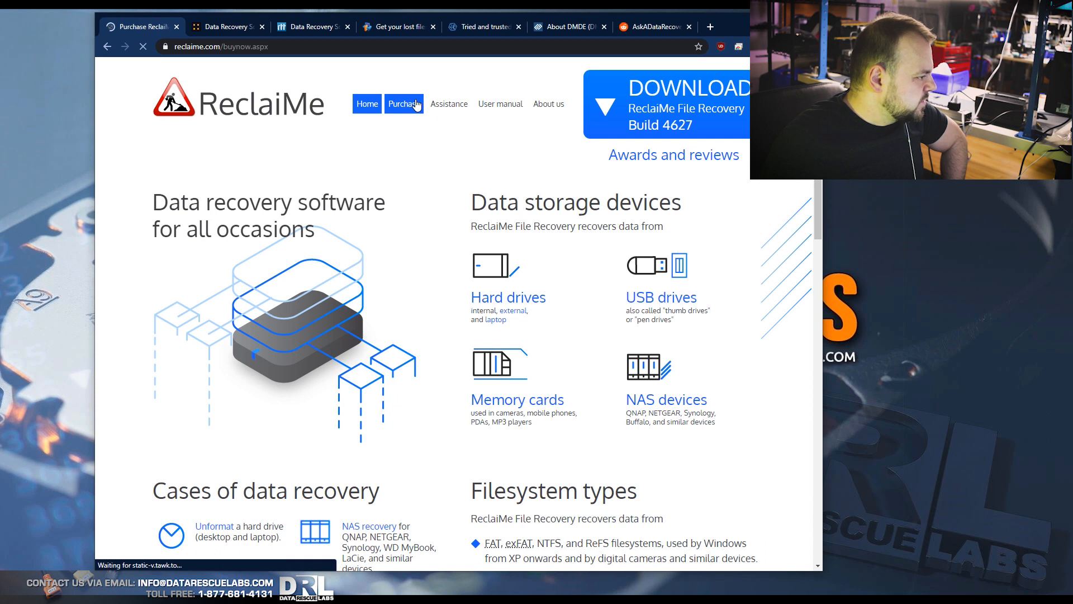
click(403, 103)
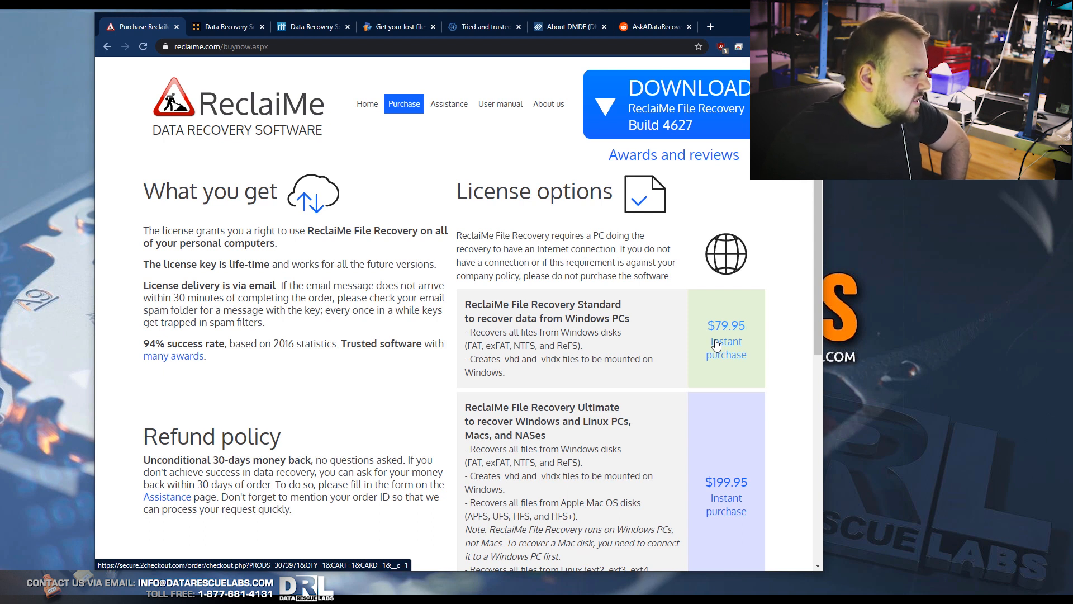
mouse_move(632, 290)
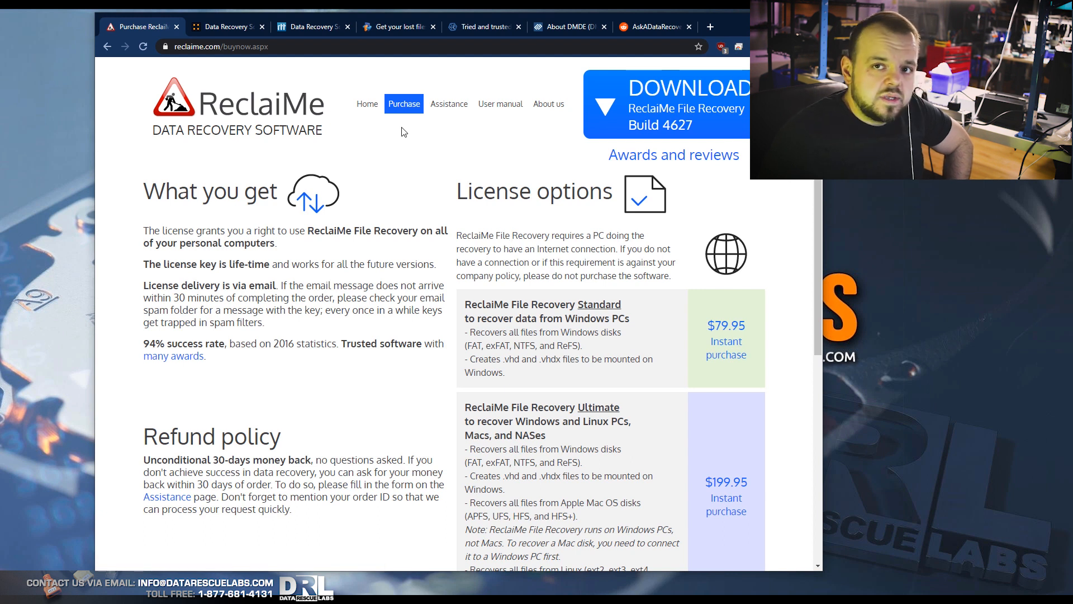
mouse_move(451, 176)
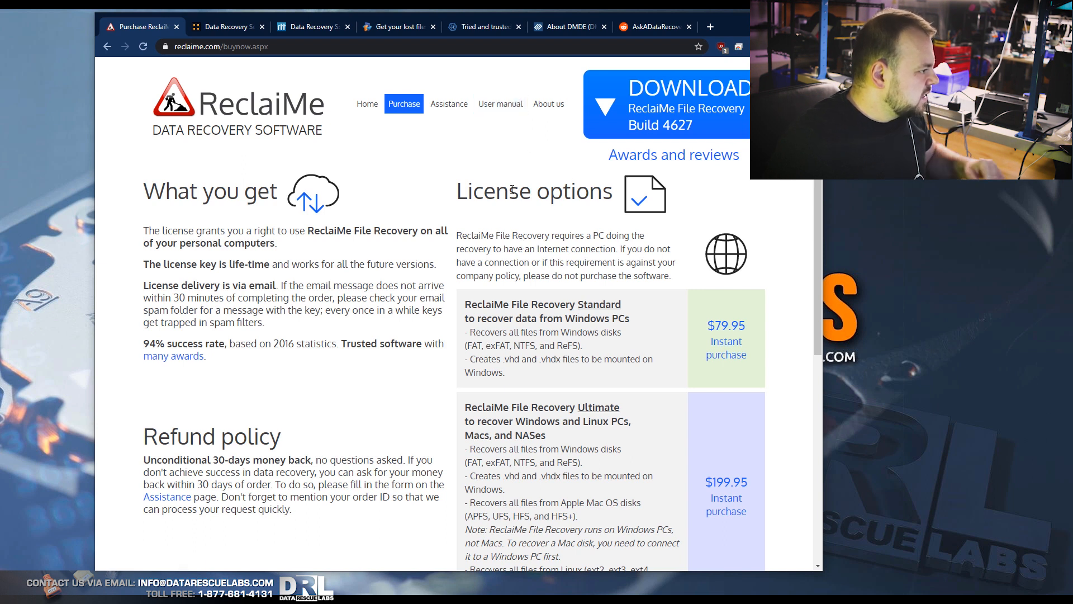
click(710, 26)
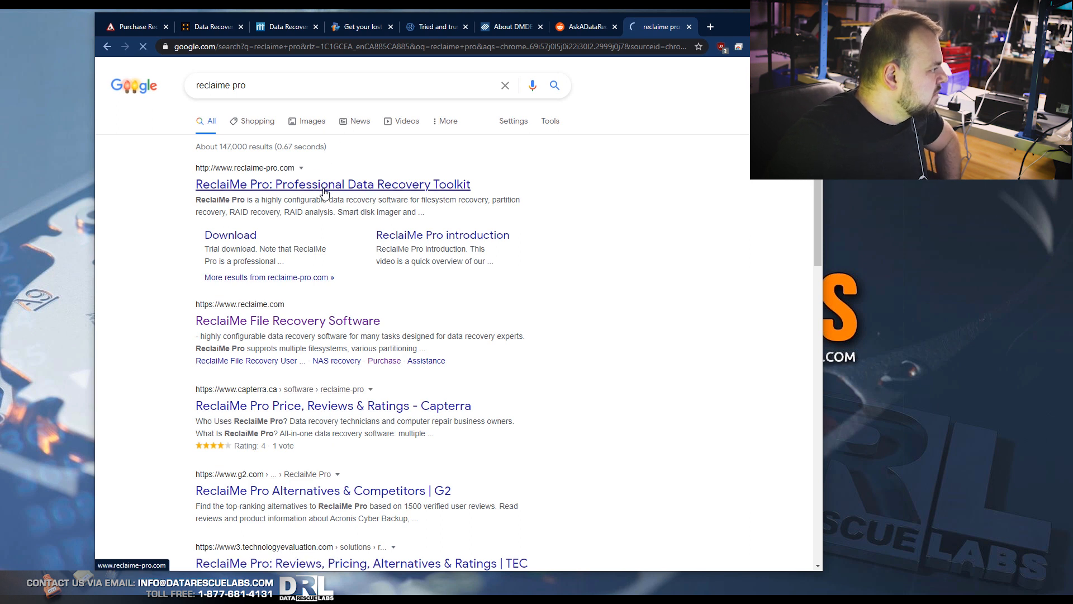
Open the 'ReclaiMe Pro: Professional Data Recovery Toolkit' result to load reclaime-pro.com.
click(332, 184)
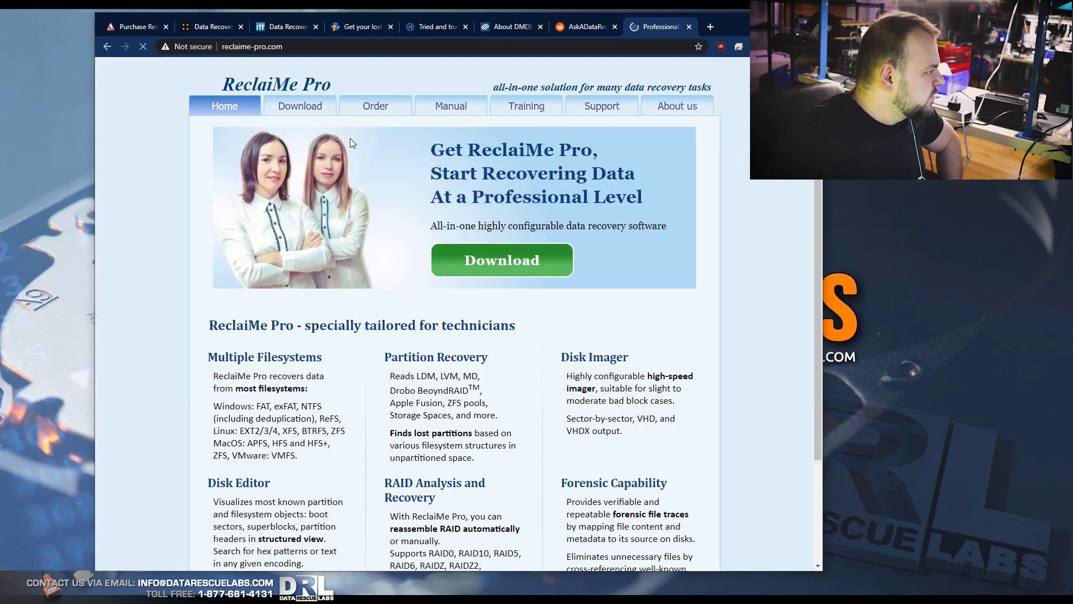
click(375, 106)
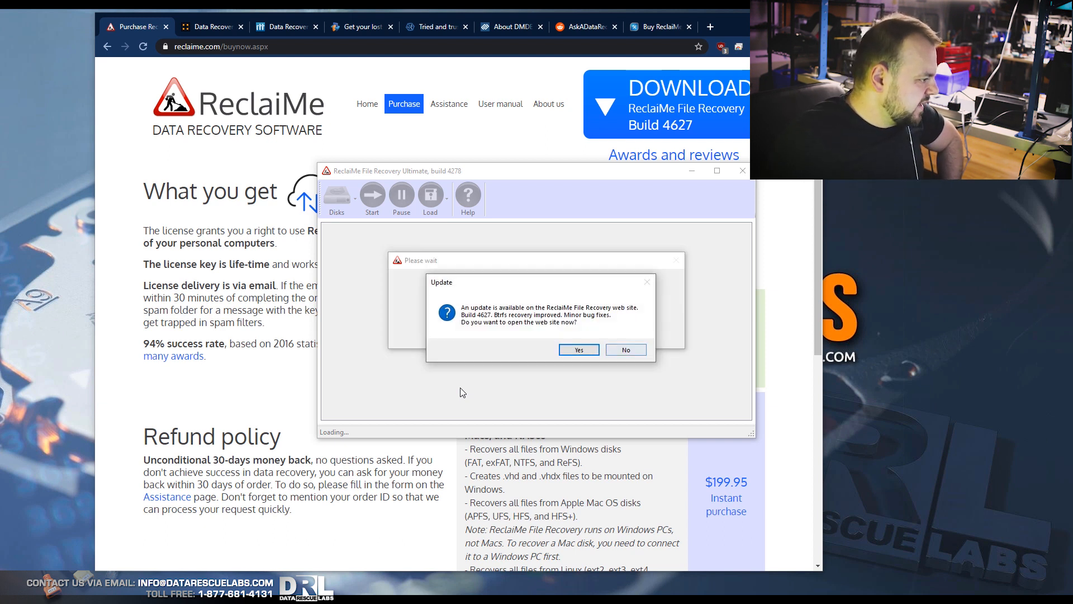
Decline the ReclaiMe update offer and acknowledge the critical error message.
click(624, 349)
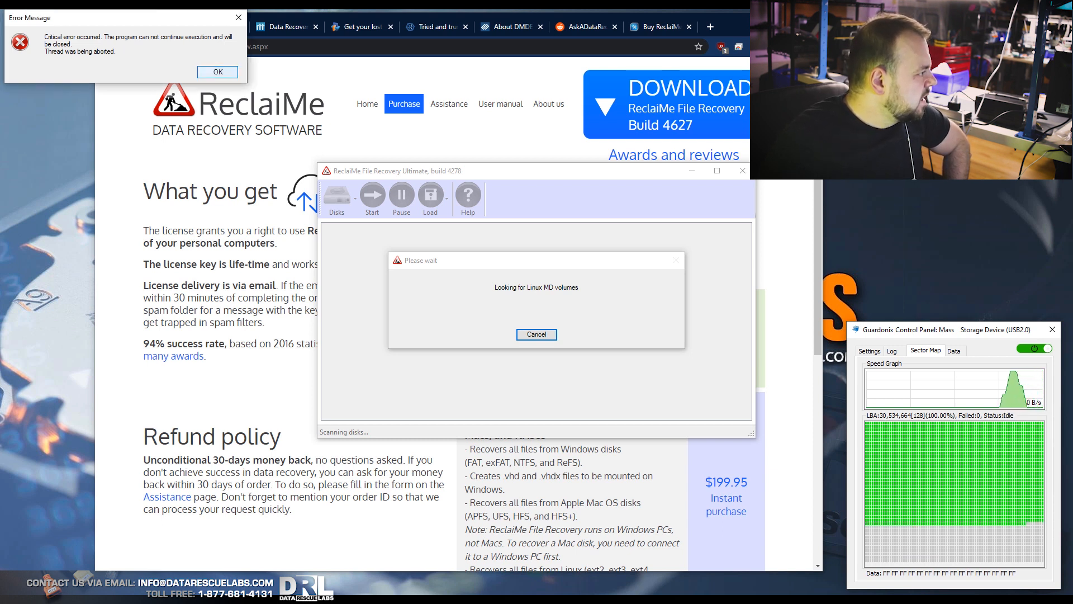
click(217, 71)
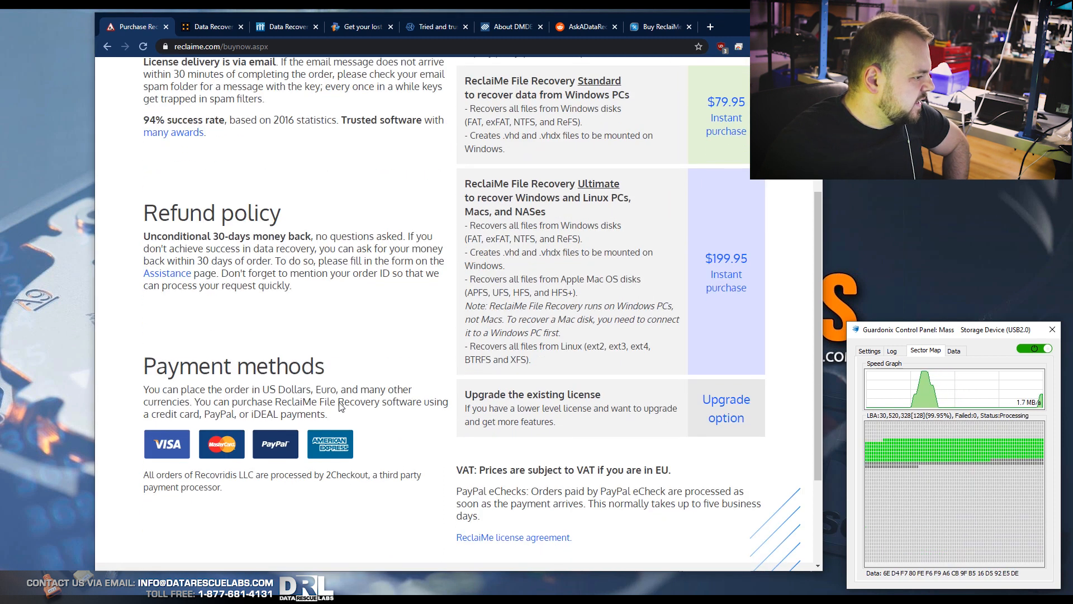
scroll(up, 3)
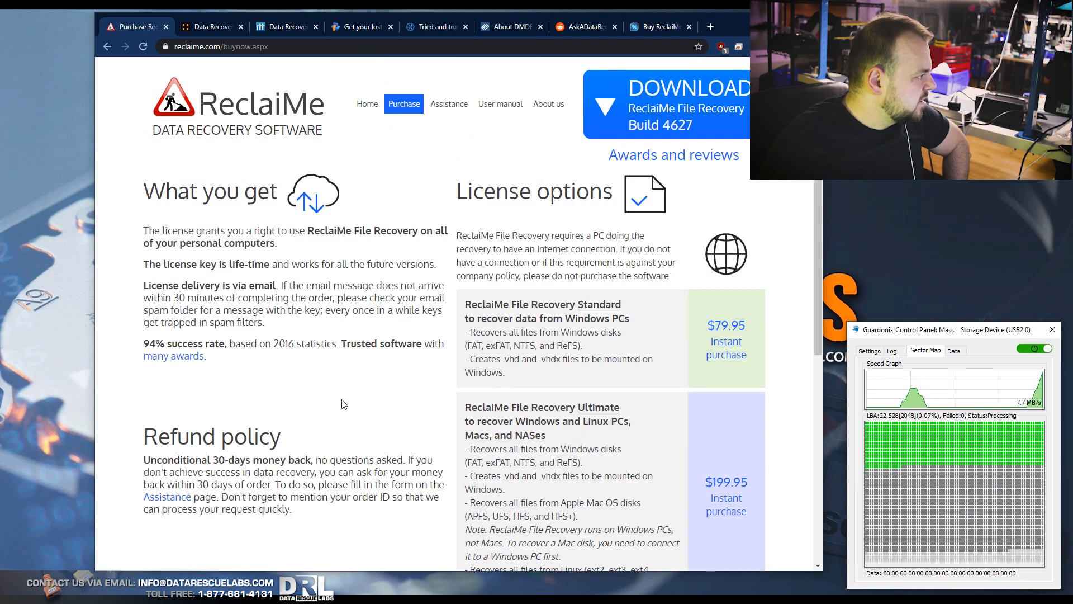
scroll(down, 3)
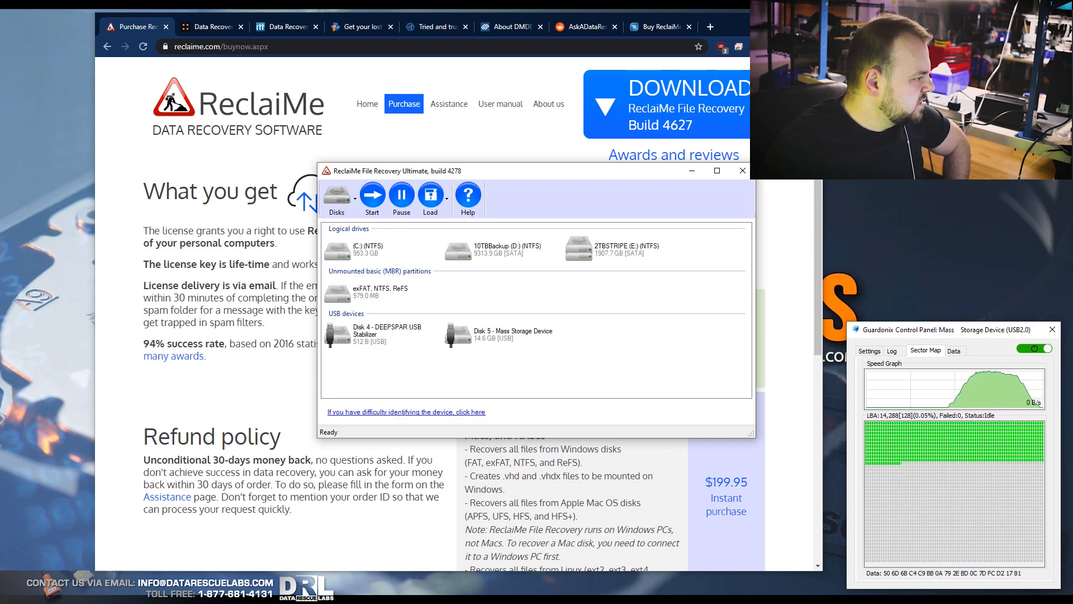
Close the ReclaiMe File Recovery window.
click(609, 248)
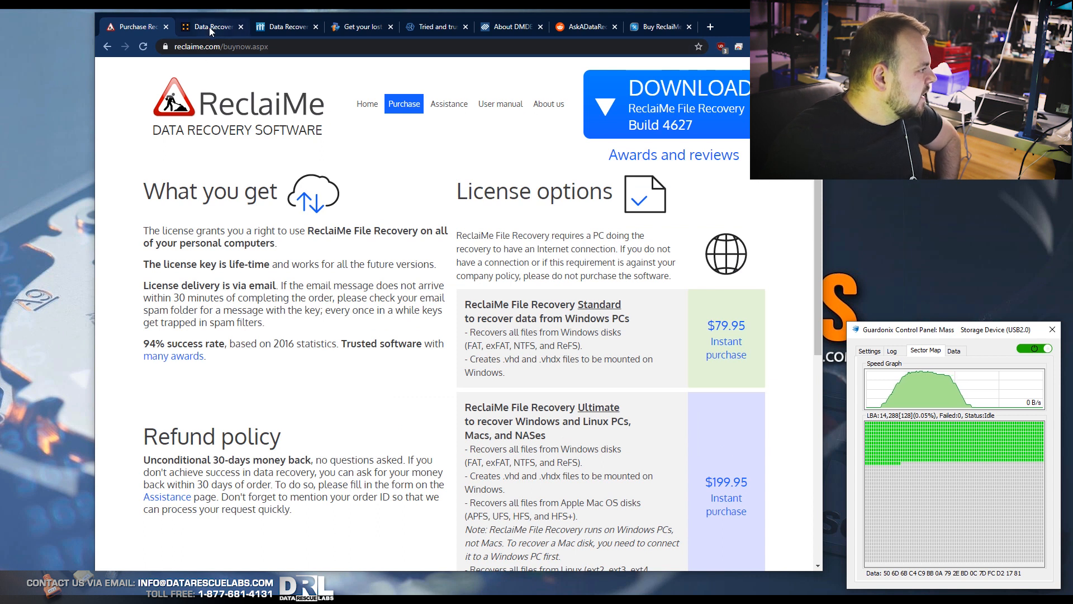
View Runtime's GetDataBack Pro page and its How To Order payment options.
click(209, 26)
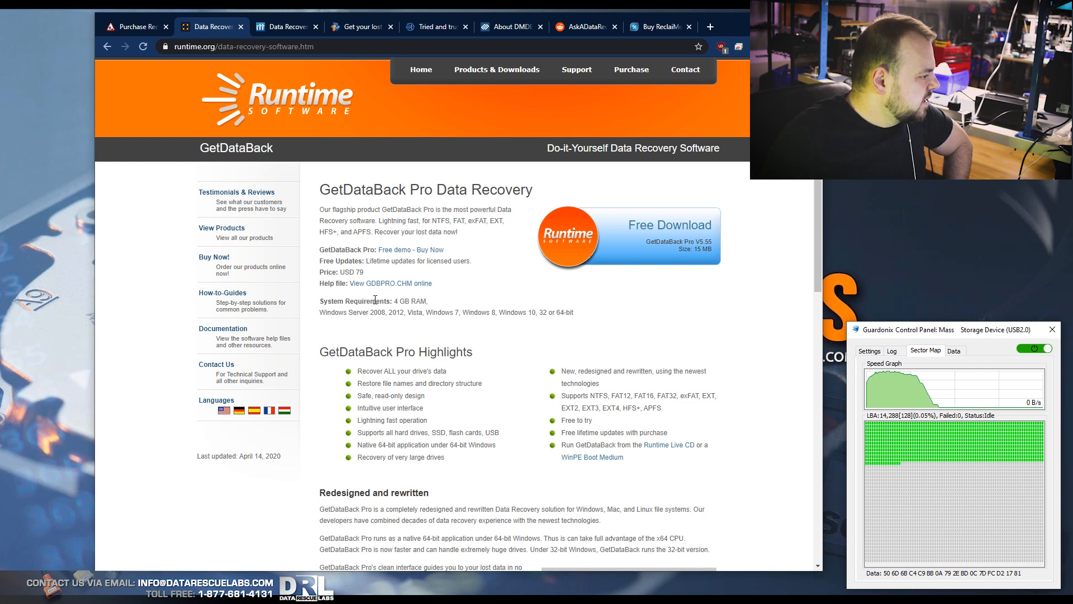
mouse_move(427, 369)
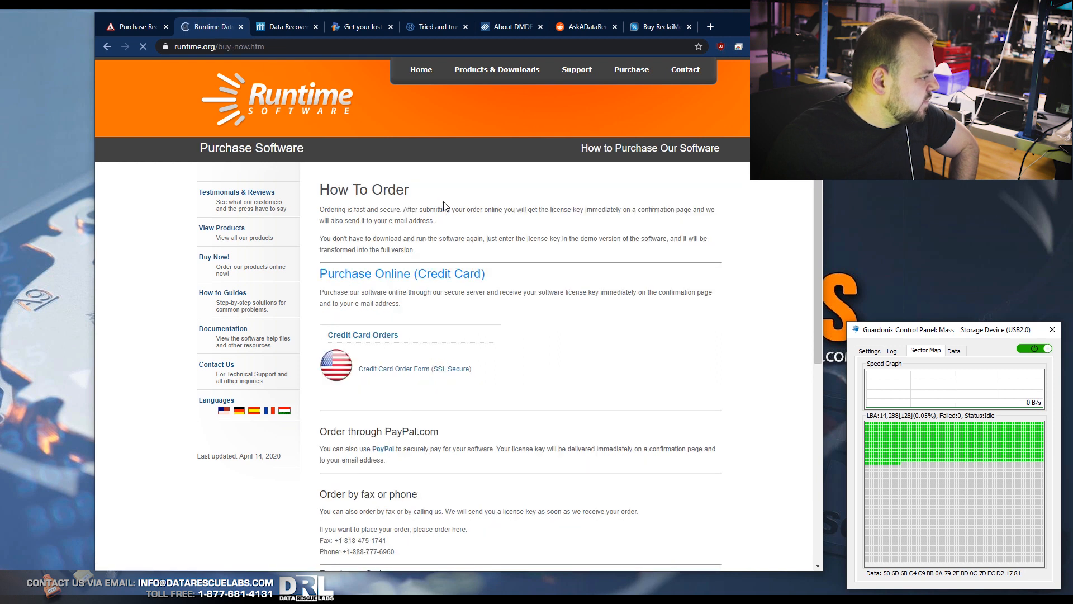
scroll(down, 3)
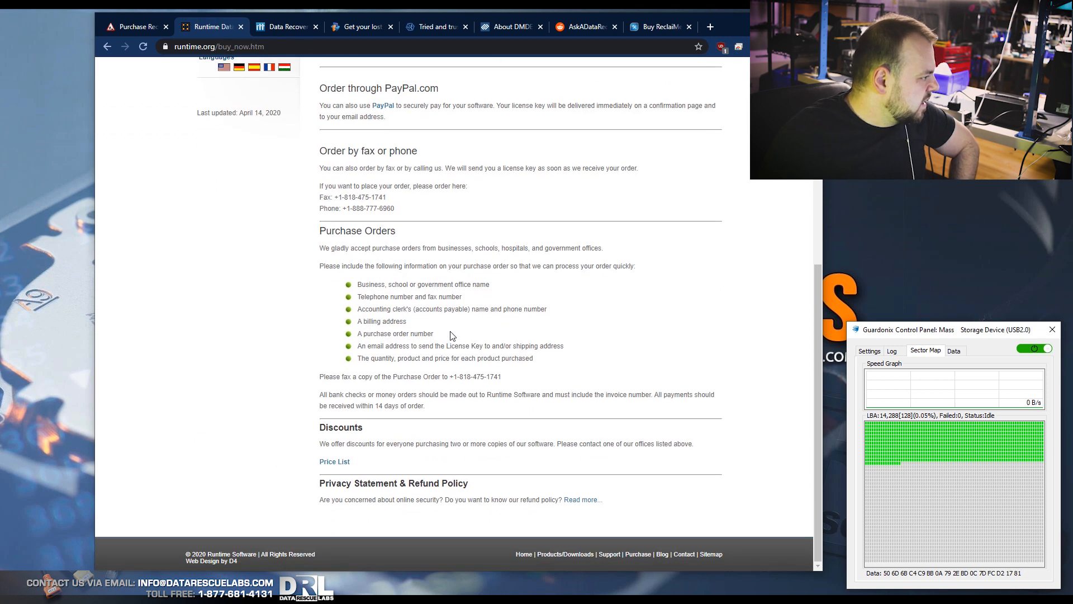
mouse_move(536, 296)
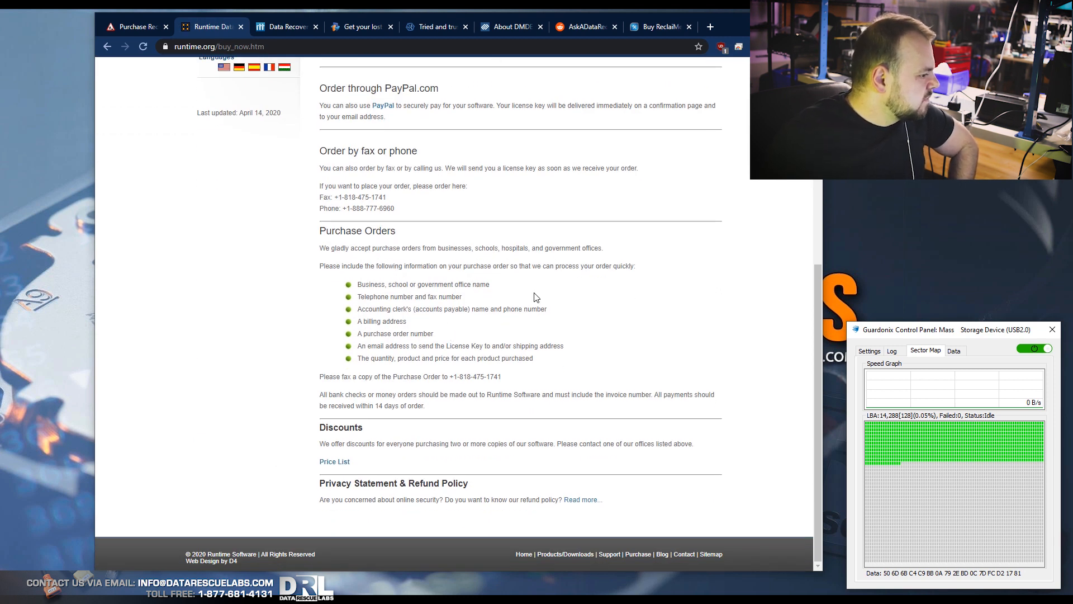
scroll(up, 3)
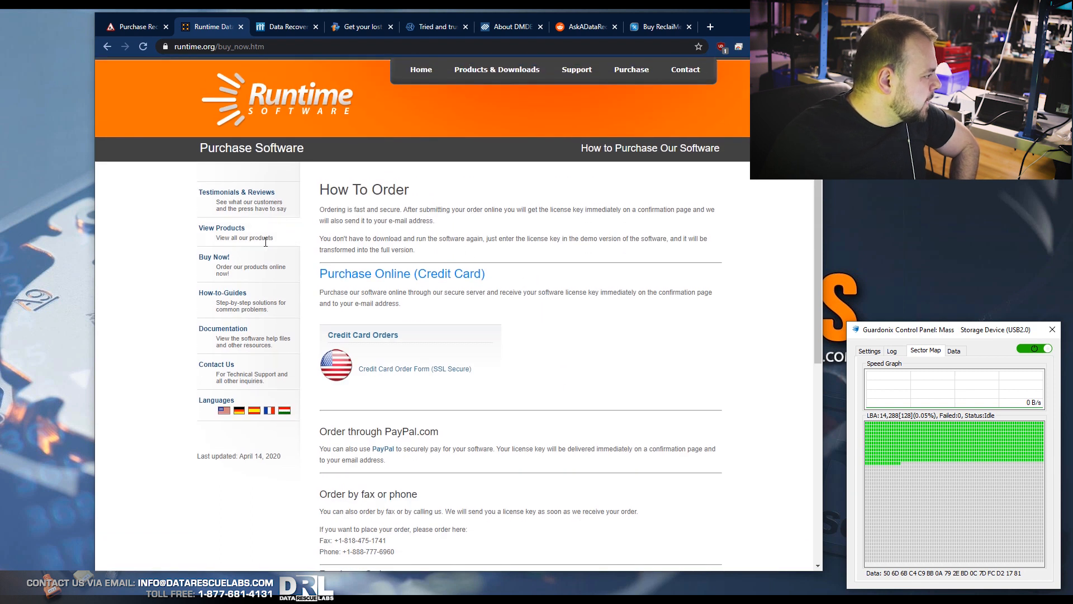
mouse_move(245, 248)
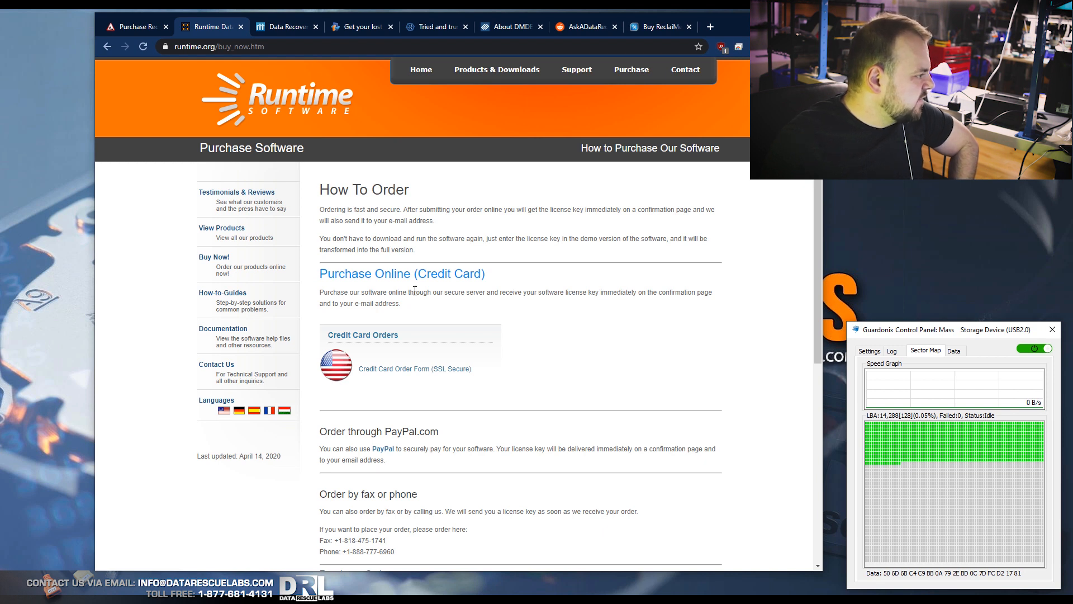
mouse_move(491, 81)
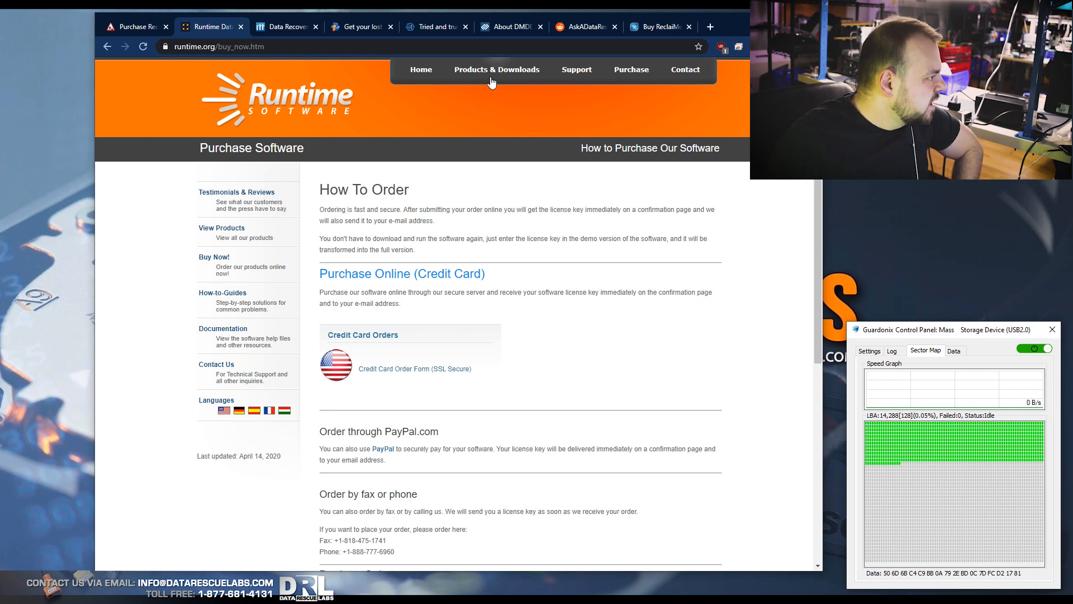
Open Runtime's product list and scroll past NAS Data Recovery to DiskExplorer.
click(496, 69)
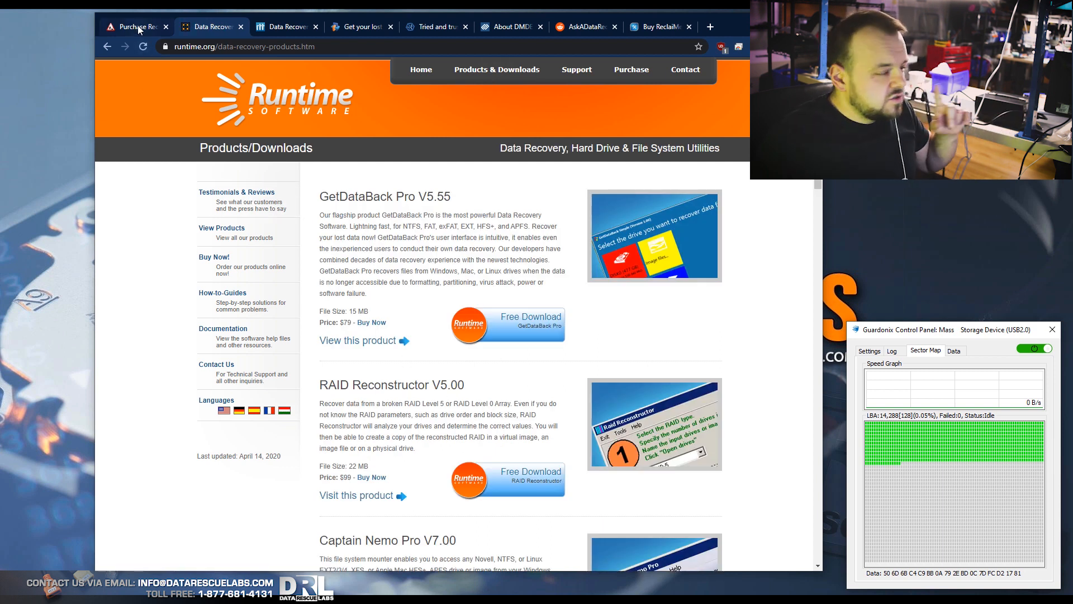
click(210, 26)
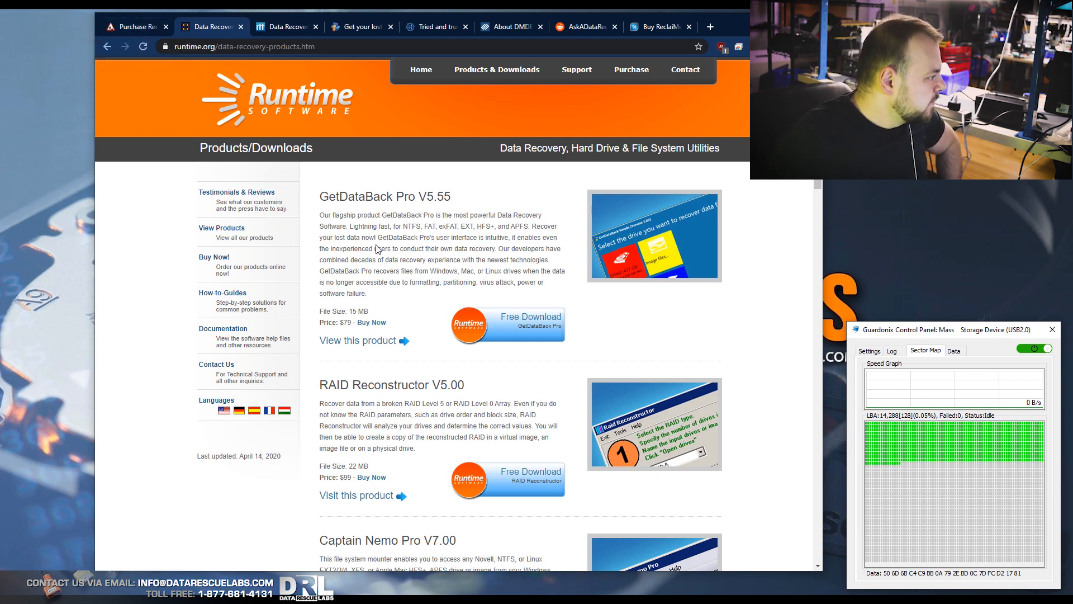
scroll(down, 3)
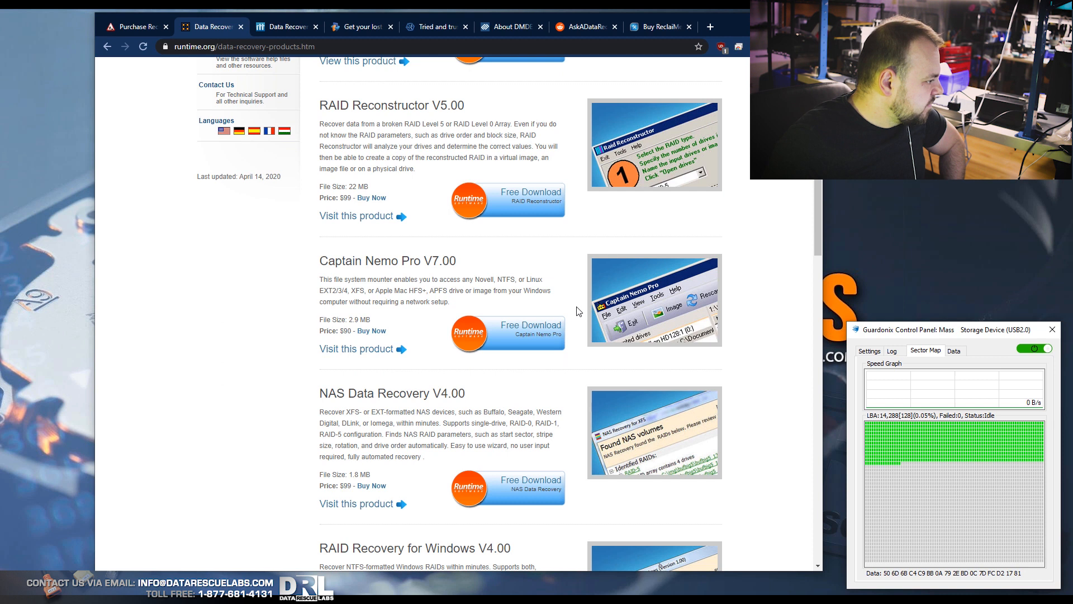
scroll(down, 3)
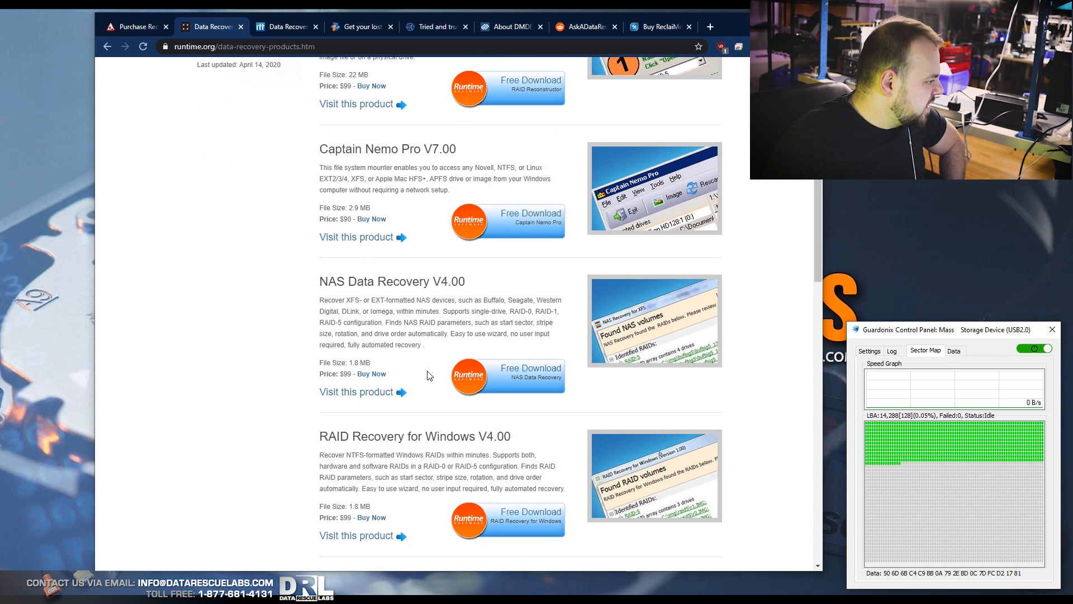
scroll(down, 3)
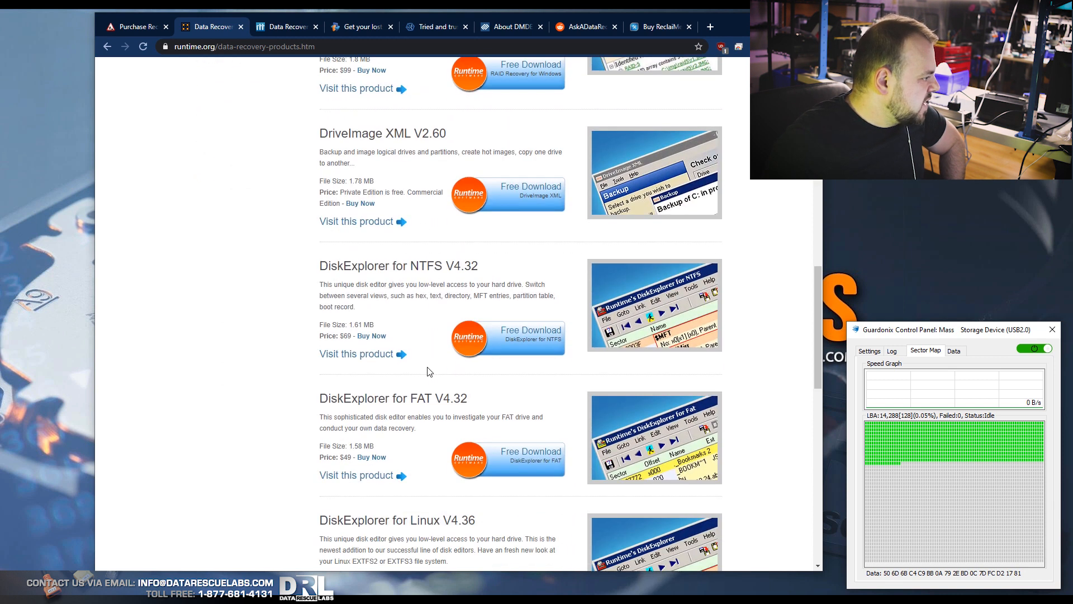
scroll(down, 3)
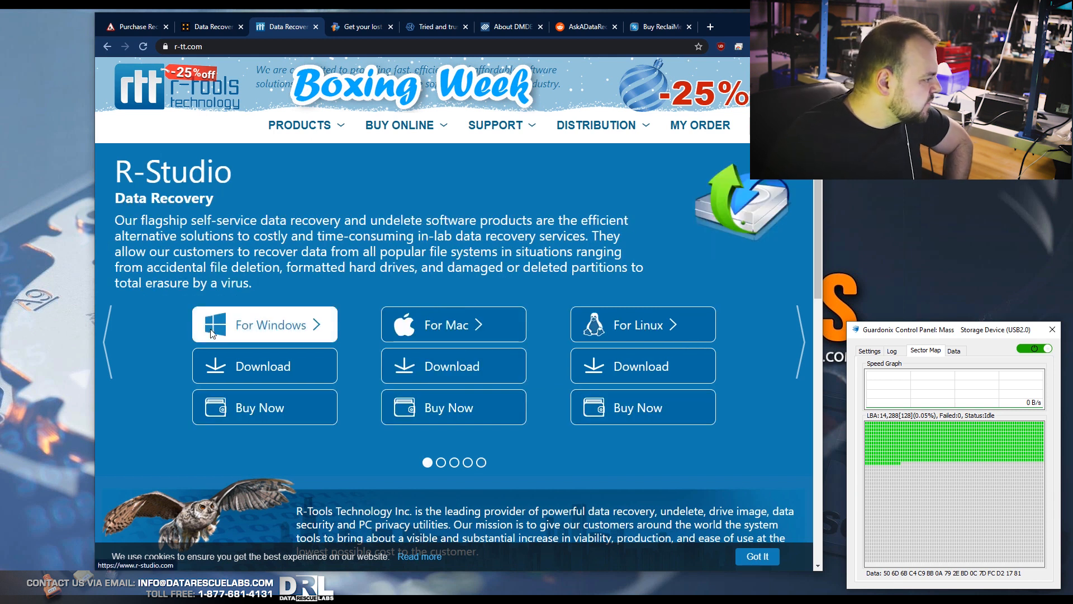
Open the R-Studio for Windows page and browse the R-Tools PRODUCTS menu.
click(271, 325)
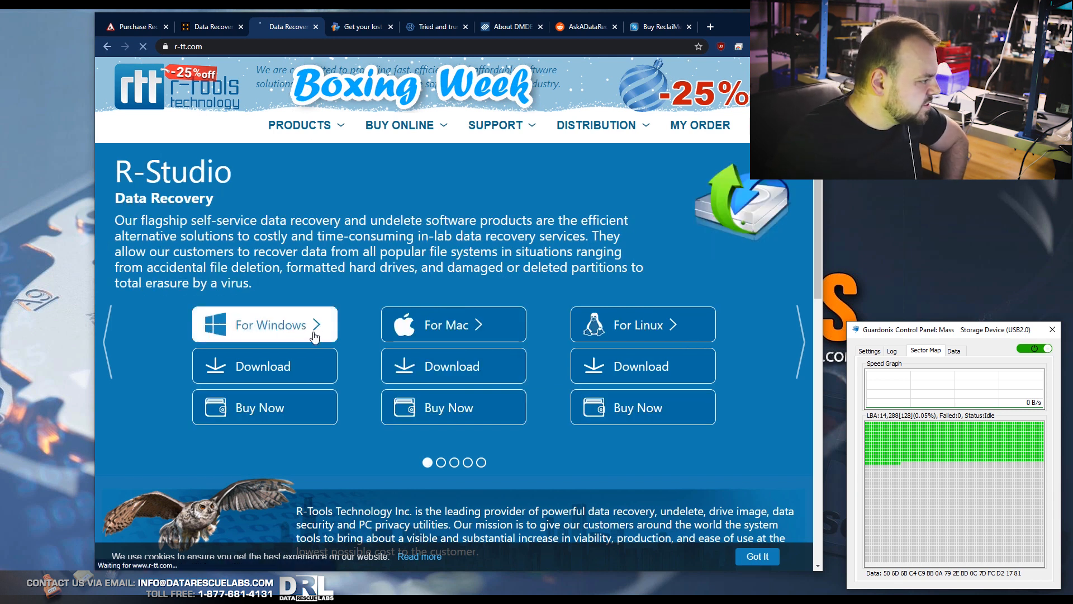
click(264, 324)
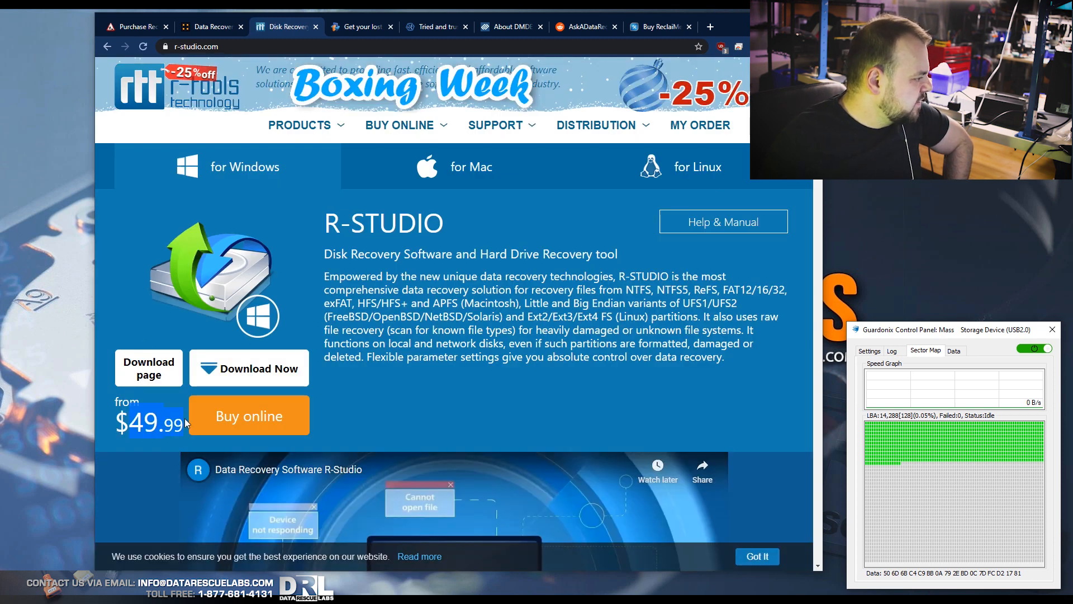
mouse_move(664, 113)
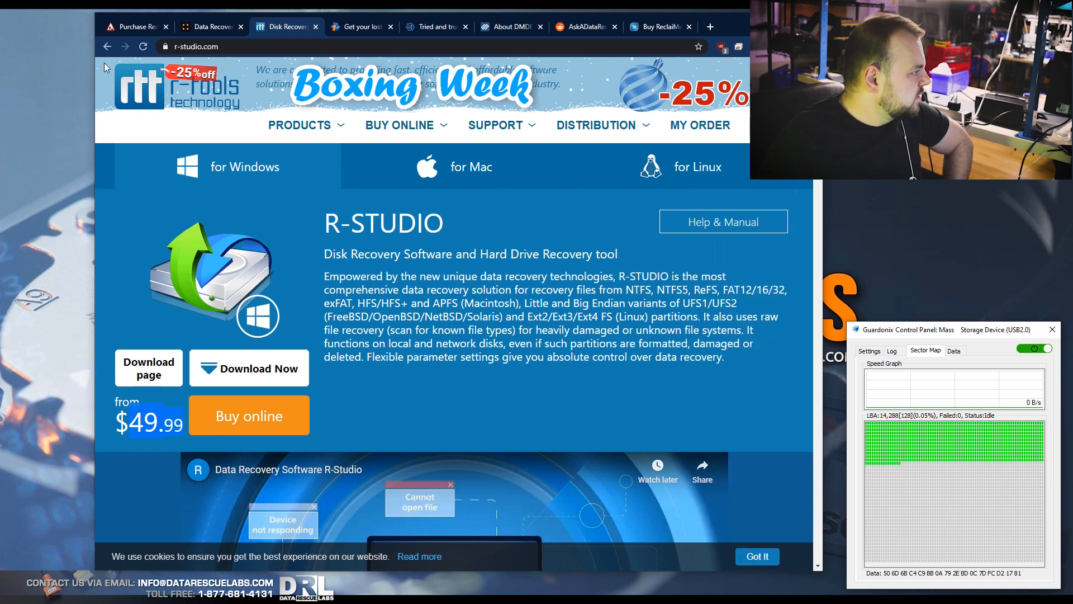
mouse_move(228, 277)
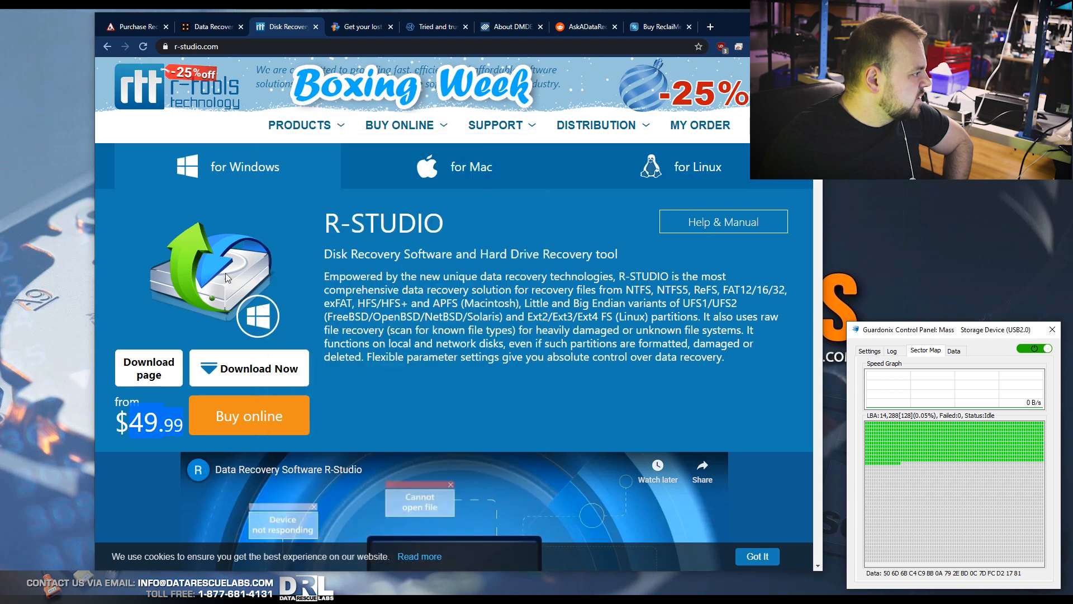
click(298, 125)
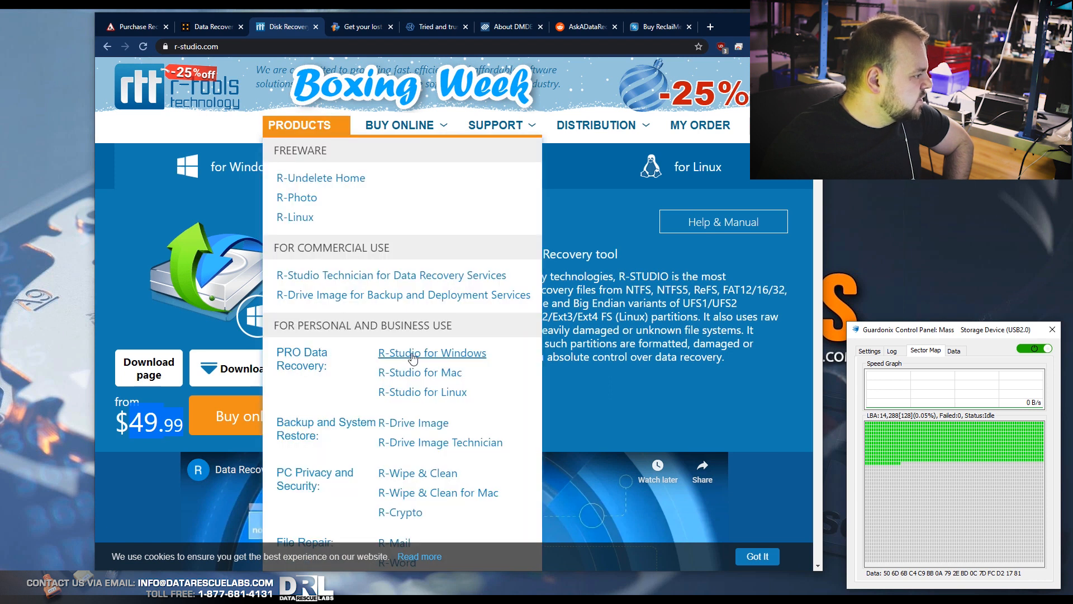
mouse_move(421, 361)
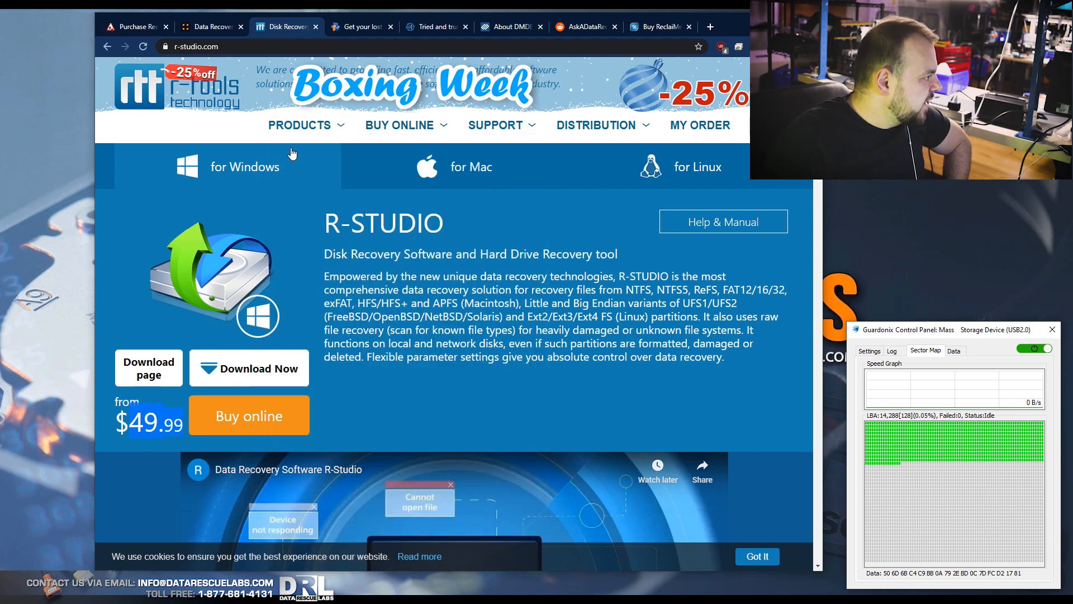
click(298, 125)
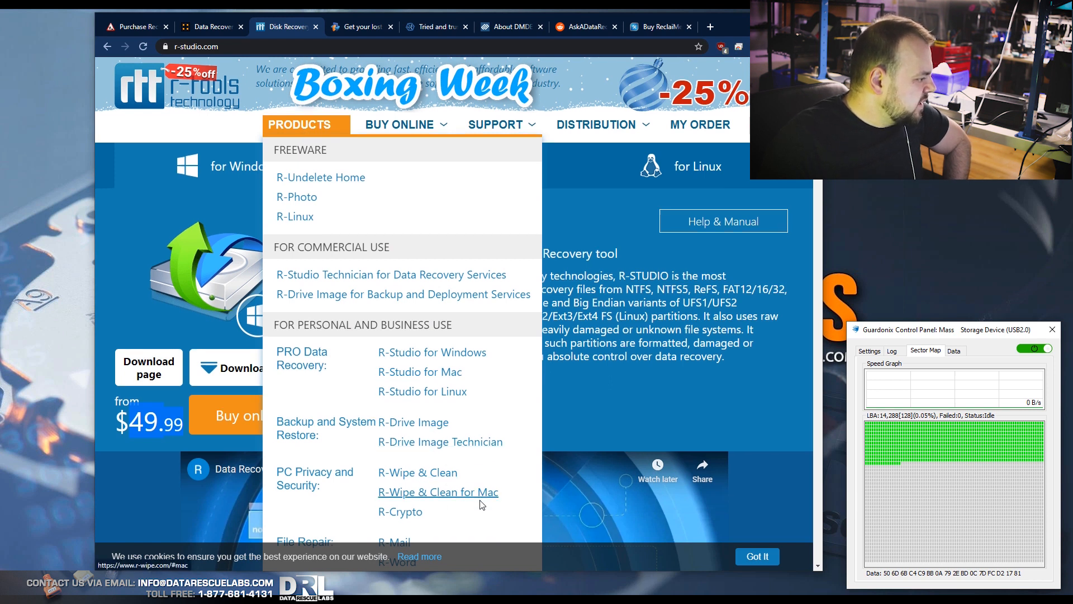
click(299, 125)
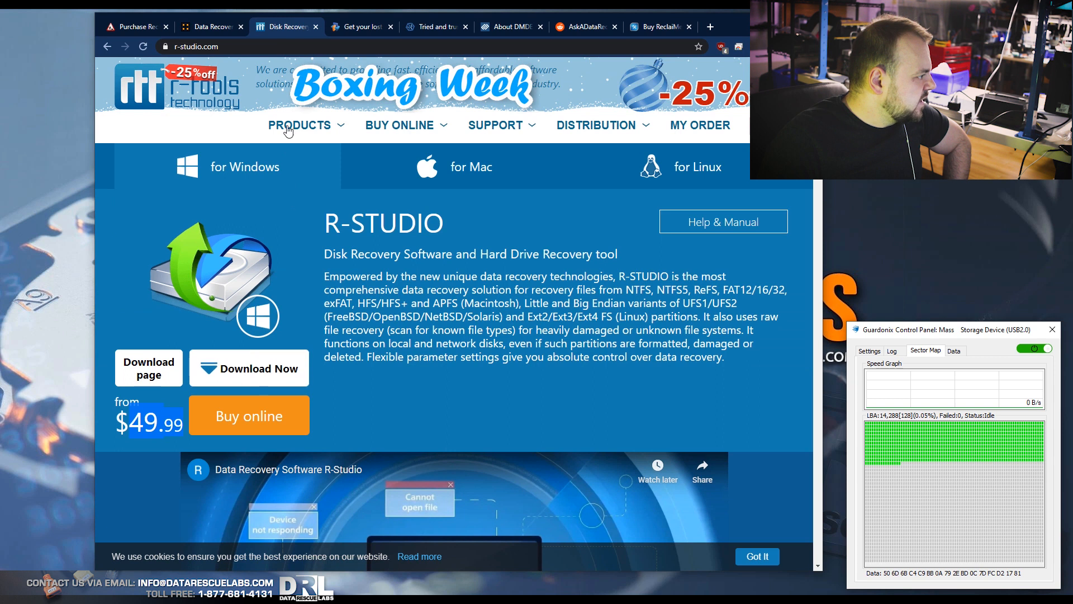
click(299, 125)
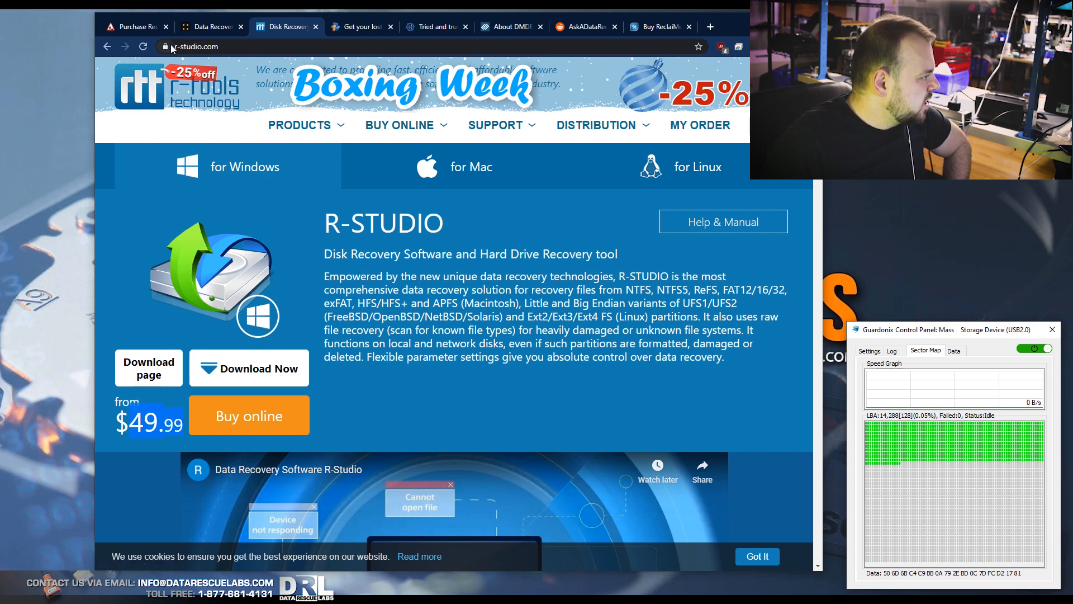
click(362, 27)
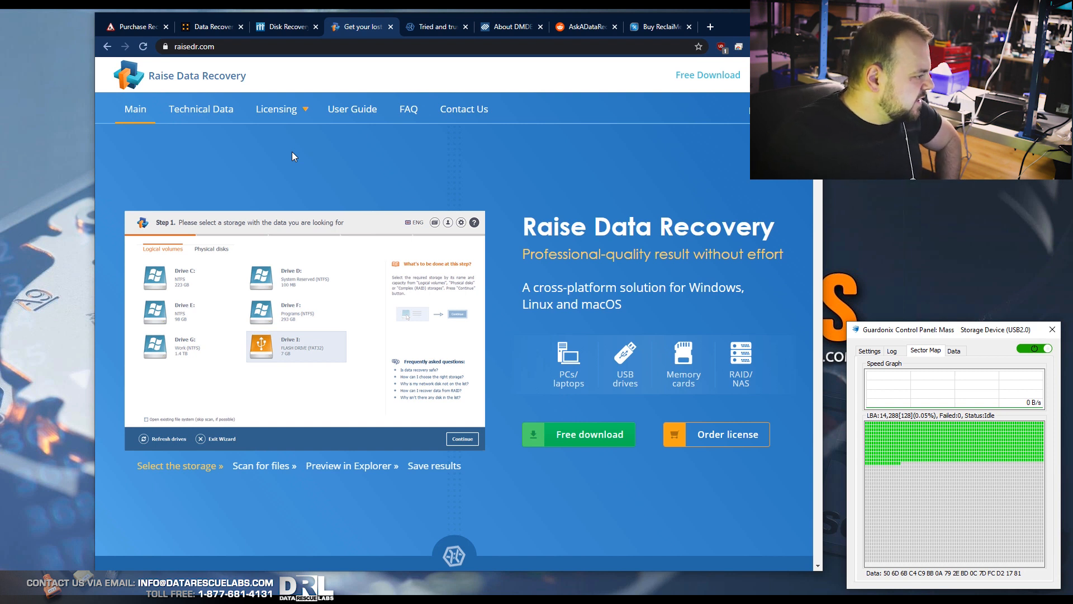
mouse_move(186, 287)
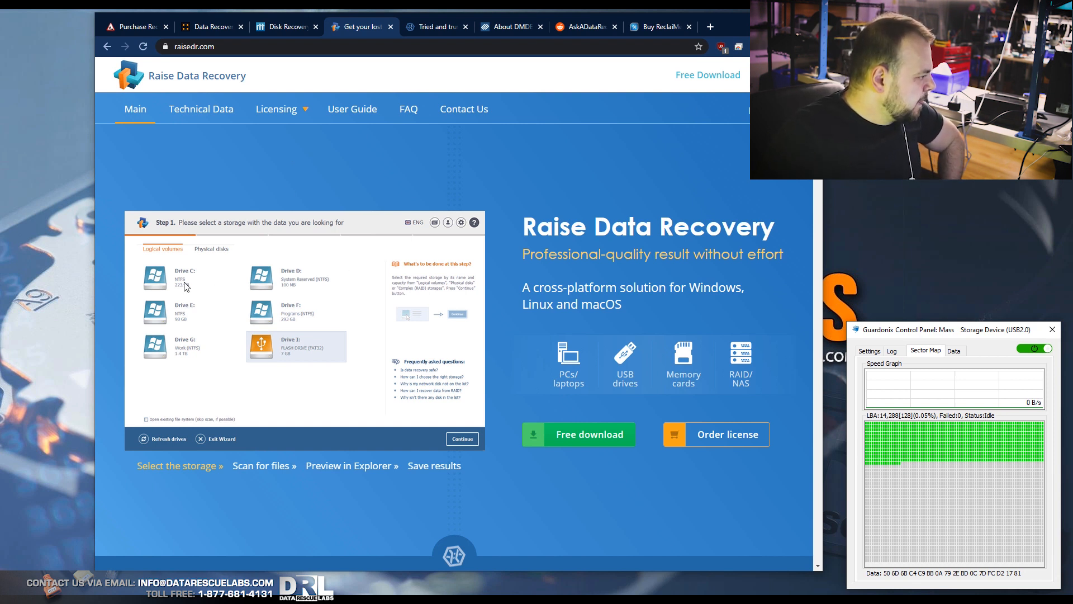
mouse_move(294, 303)
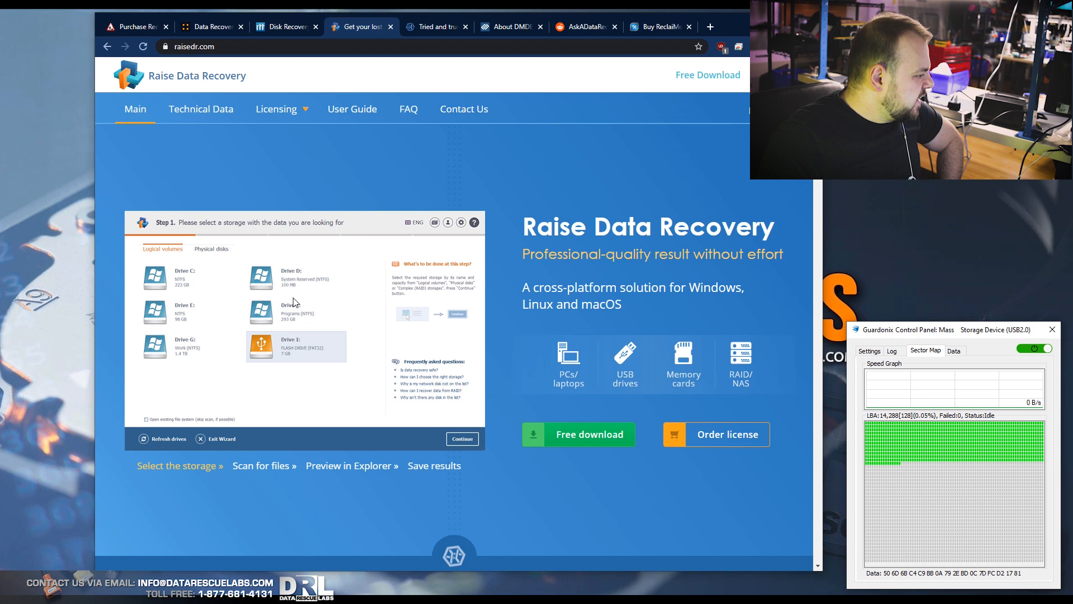
Scroll over the Raise Data Recovery home page and its drive-selection wizard preview.
scroll(down, 3)
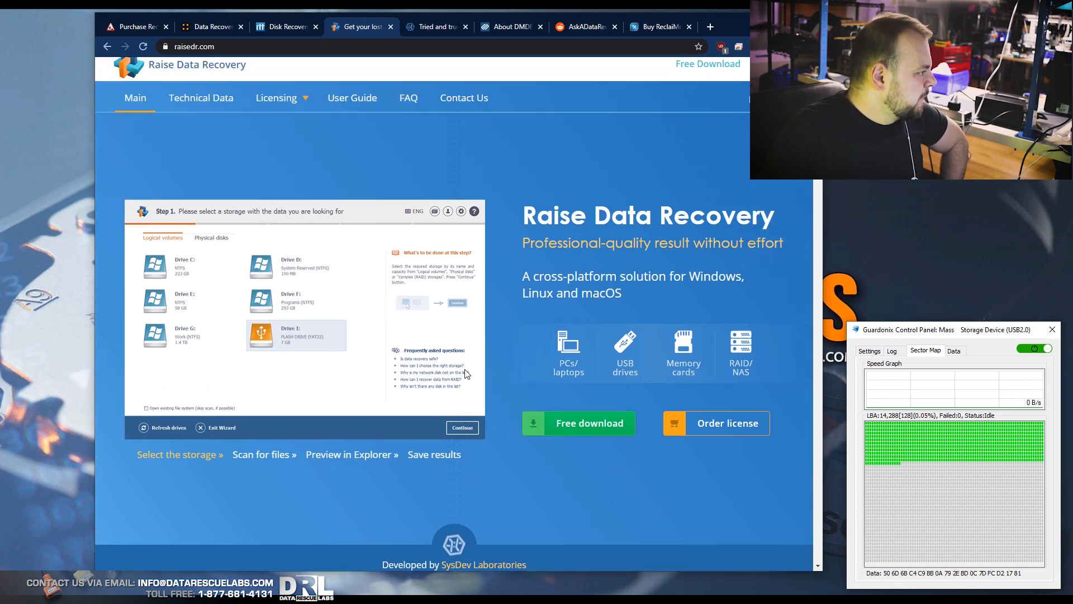
scroll(down, 3)
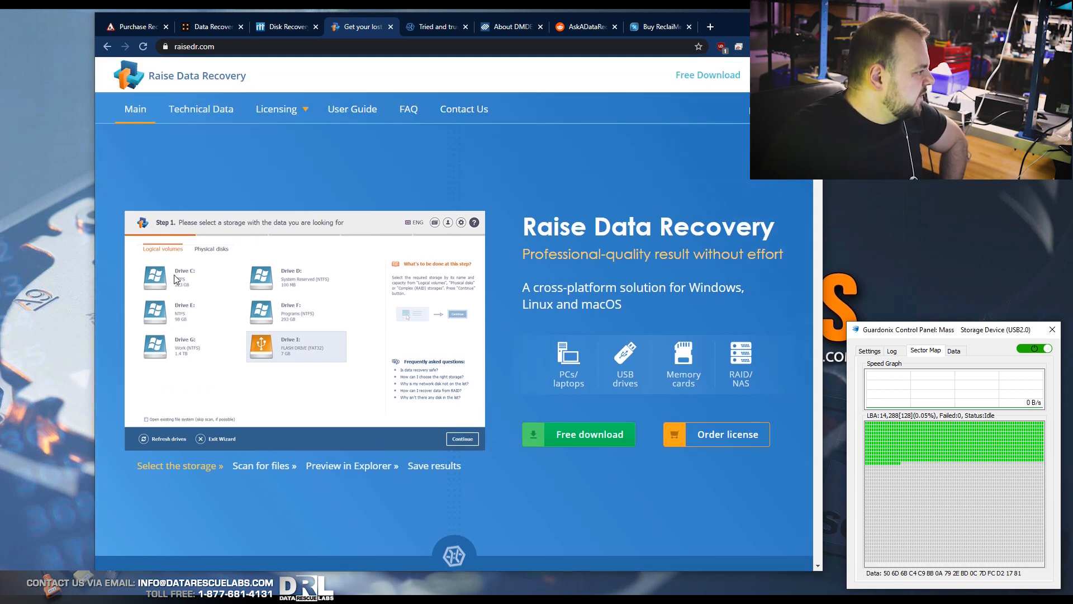
scroll(down, 3)
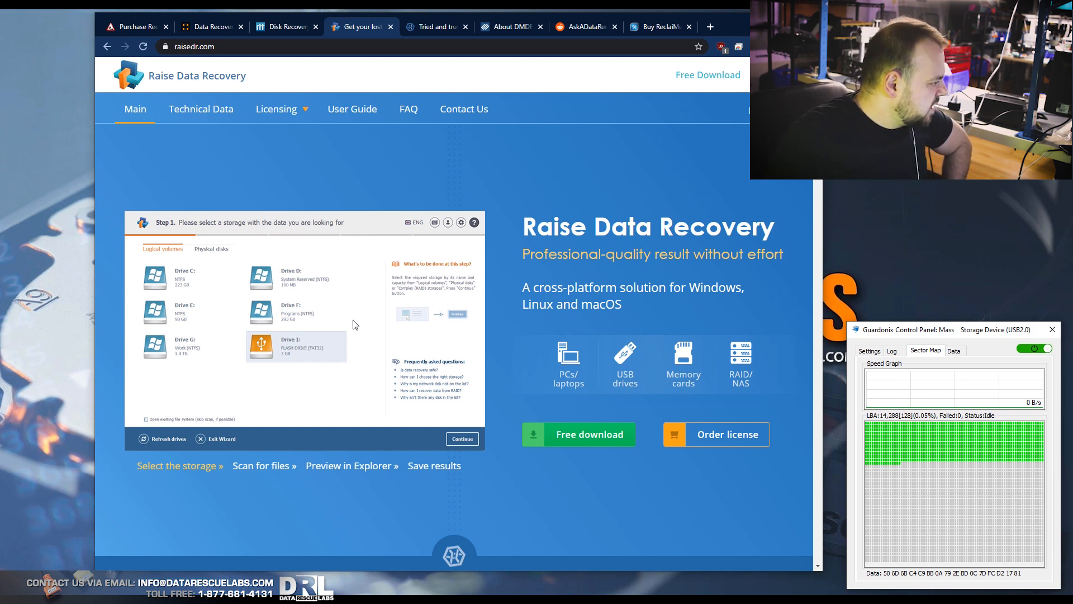
mouse_move(342, 336)
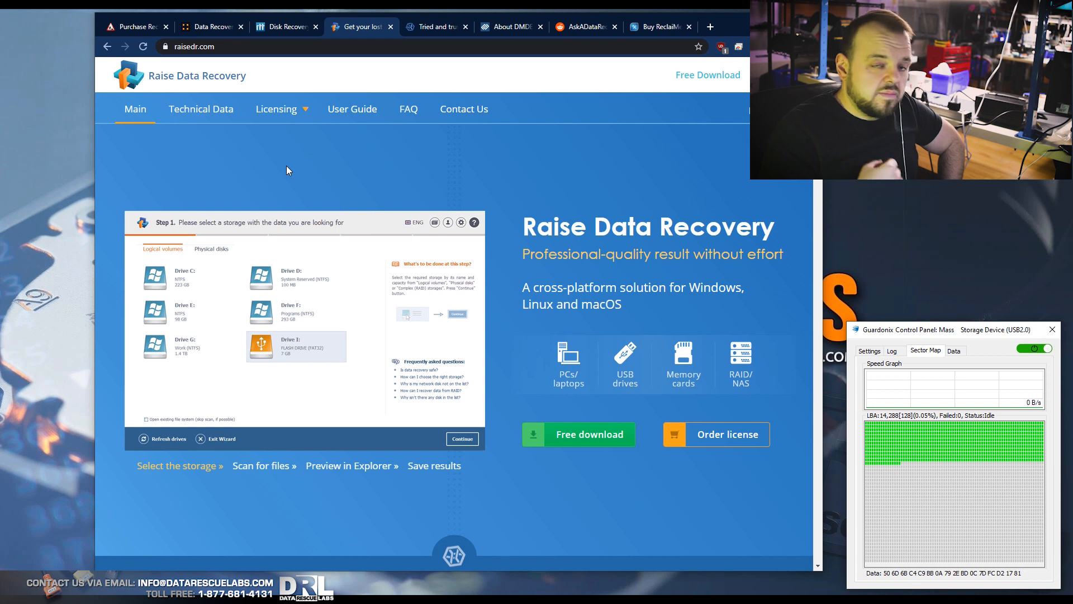
mouse_move(334, 74)
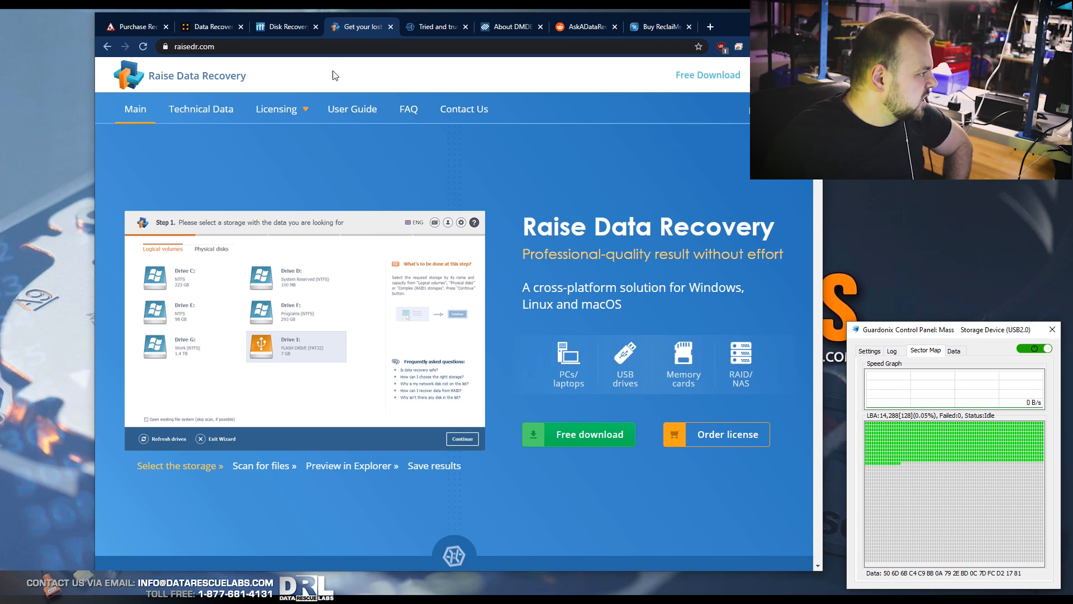
Switch to the ufsexplorer.com tab showing the UFS Explorer home page.
click(436, 27)
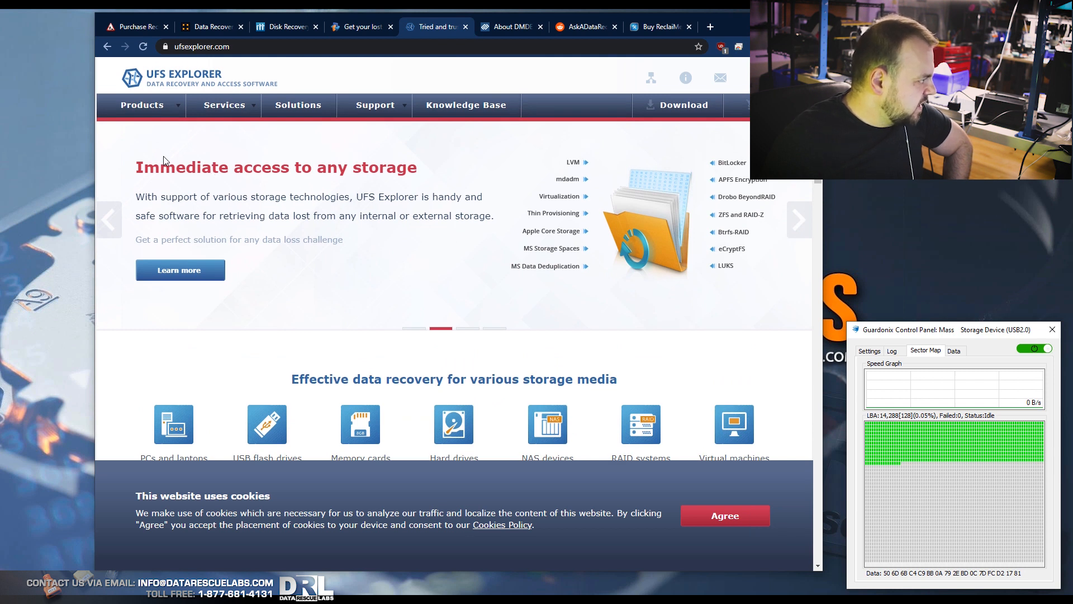
mouse_move(408, 271)
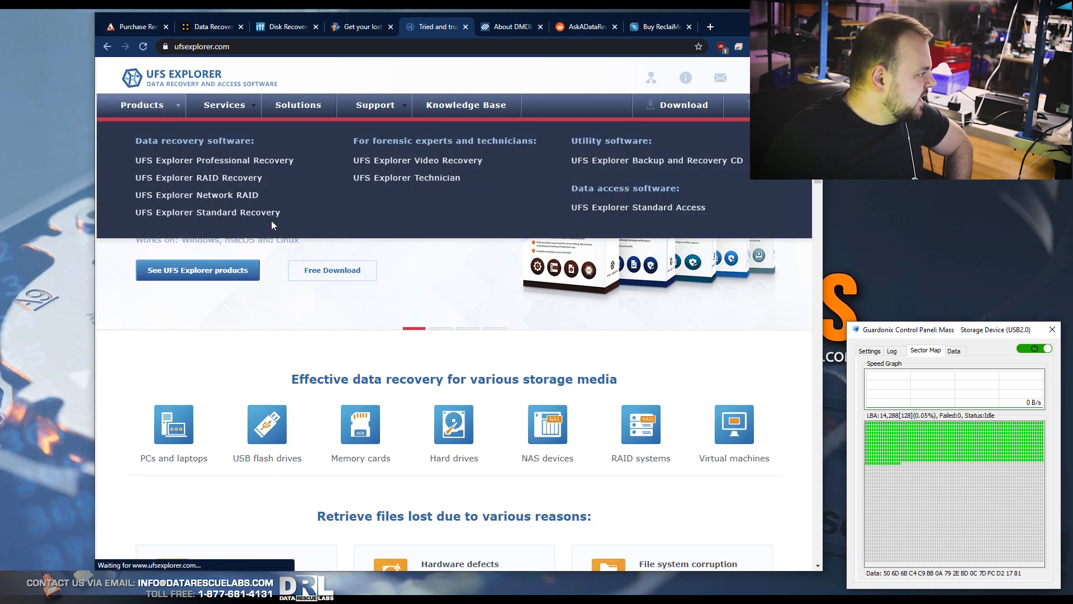
mouse_move(418, 159)
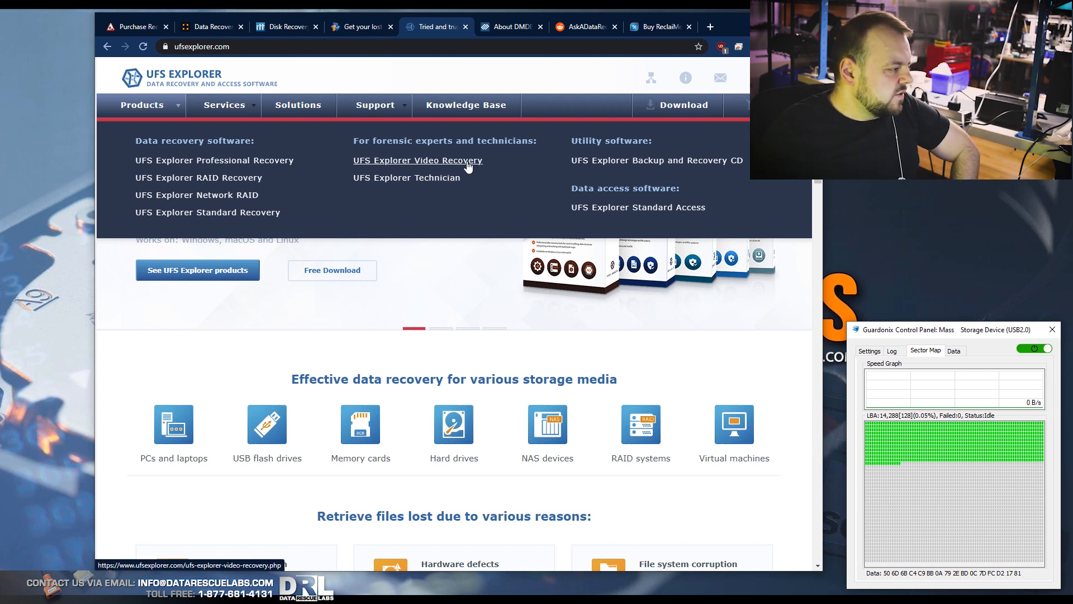
mouse_move(368, 170)
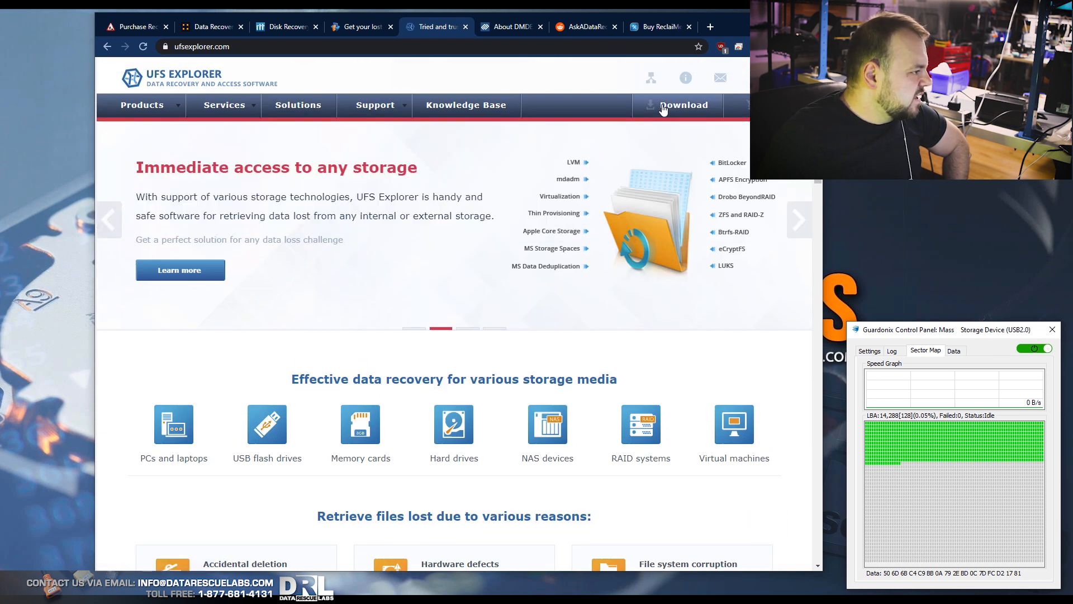
Open UFS Explorer's order page and view the Professional Recovery licence details.
click(678, 105)
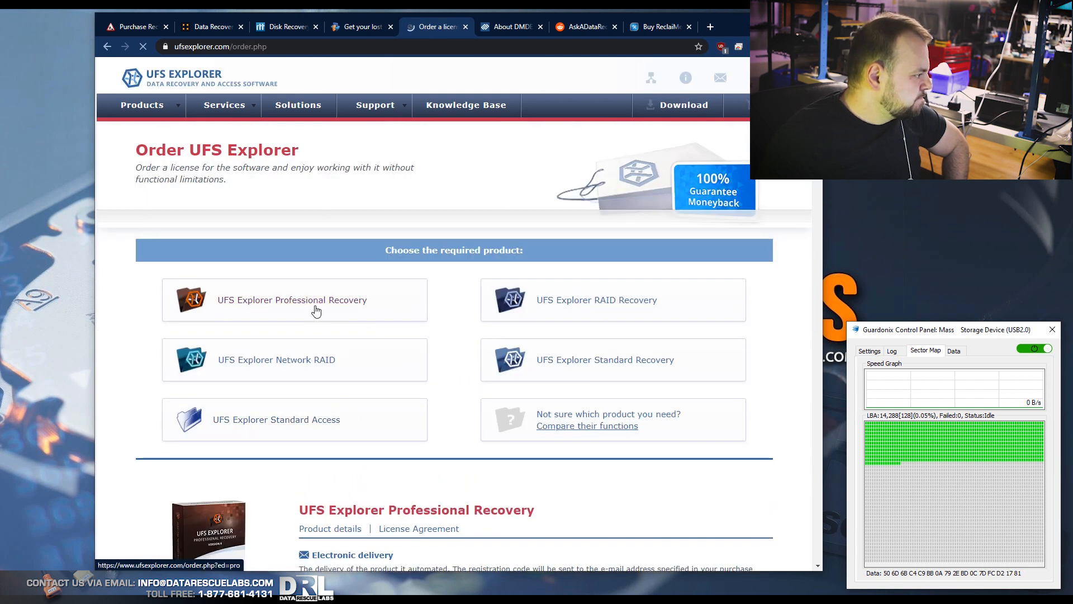
click(292, 299)
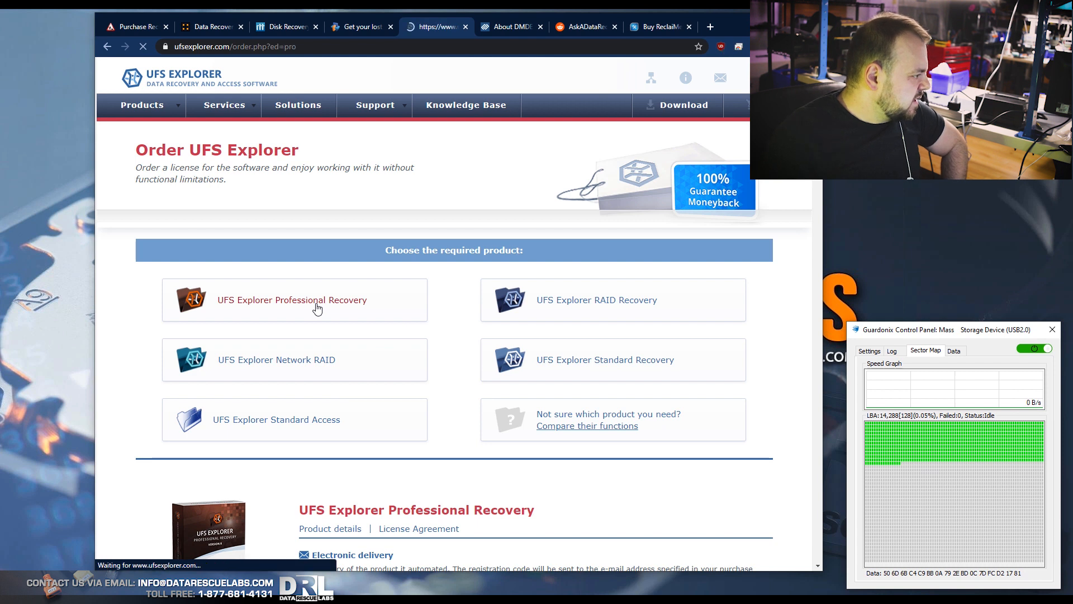
click(290, 300)
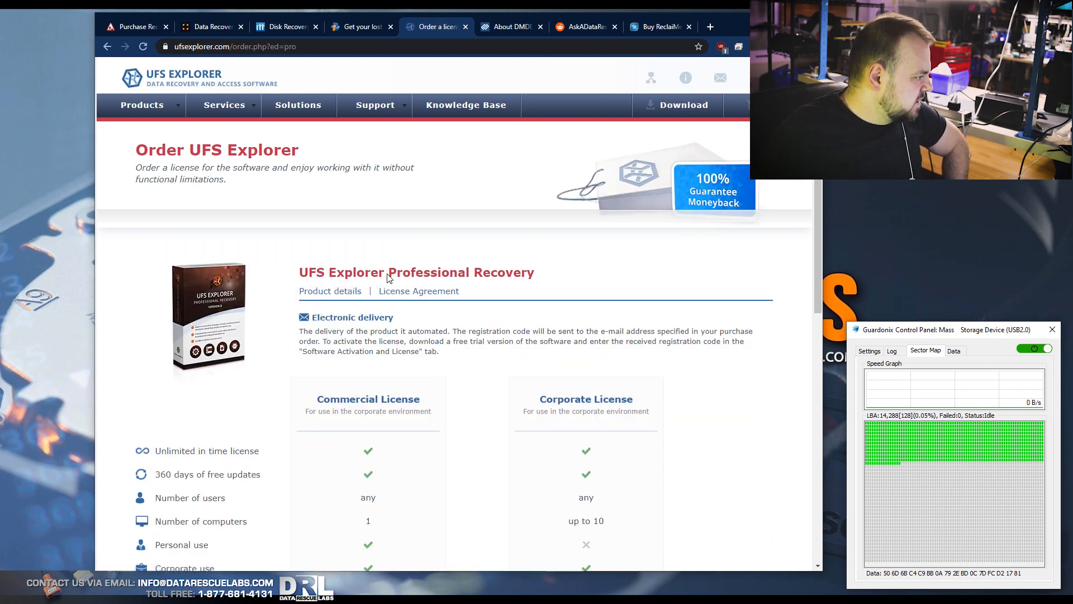
scroll(down, 3)
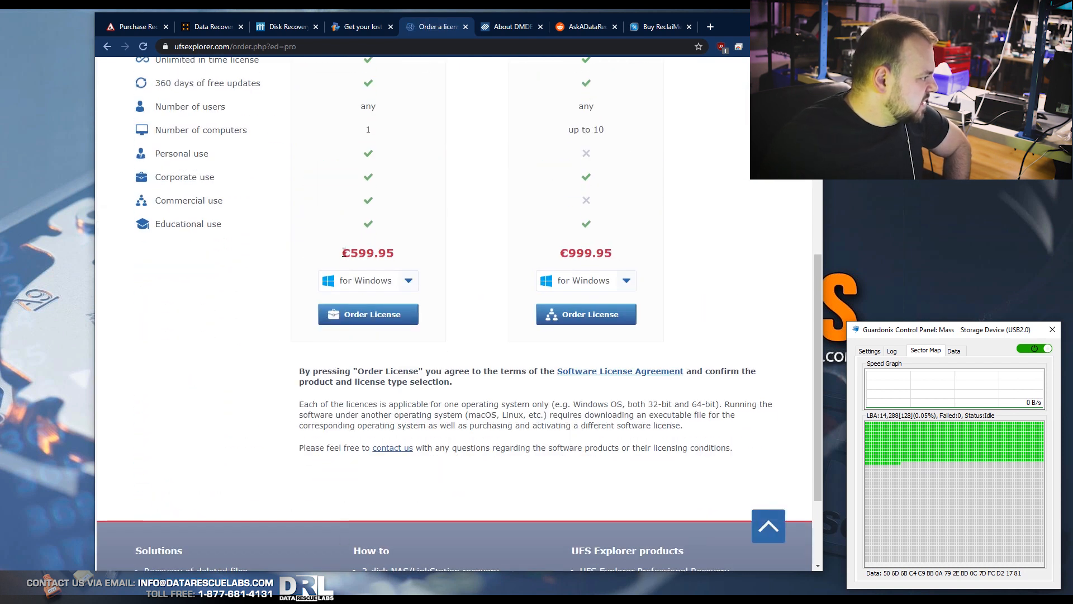
scroll(up, 3)
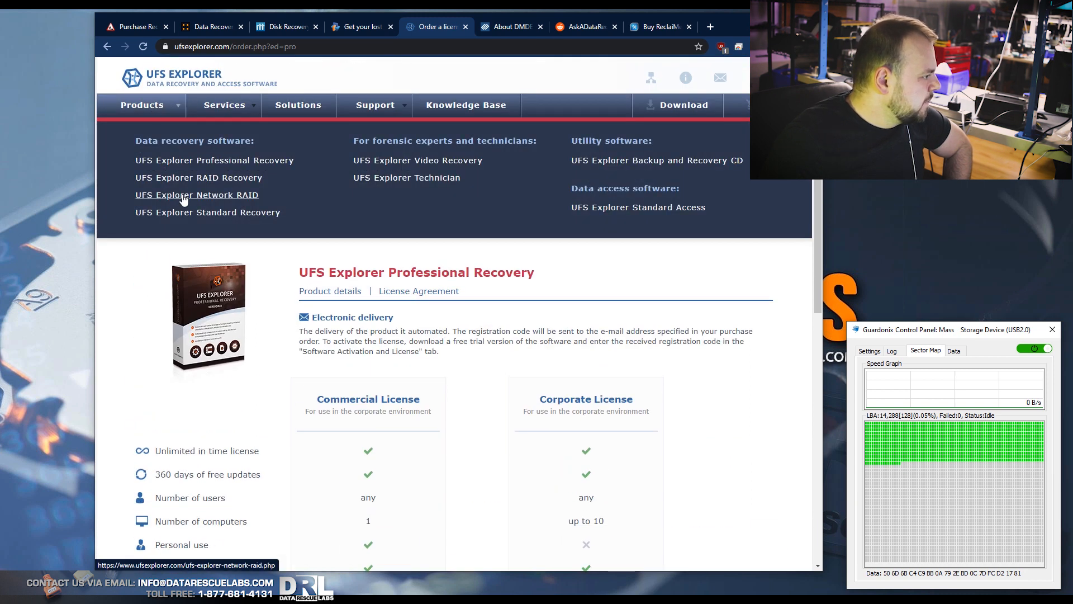
mouse_move(199, 177)
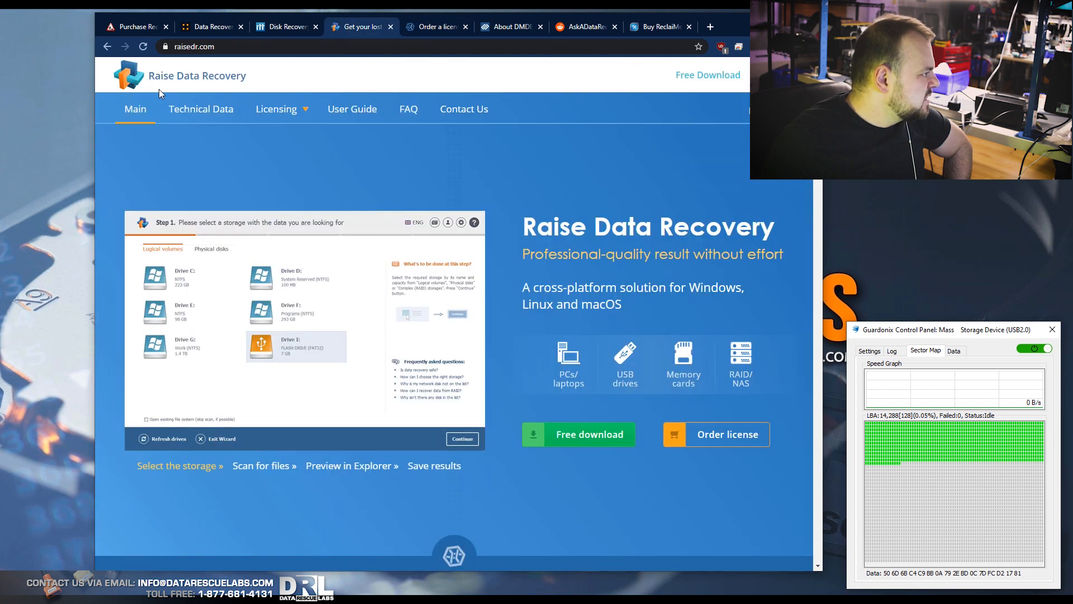
Scroll the order page to the €599.95 and €999.95 licence prices, then switch to DMDE's About tab.
click(435, 27)
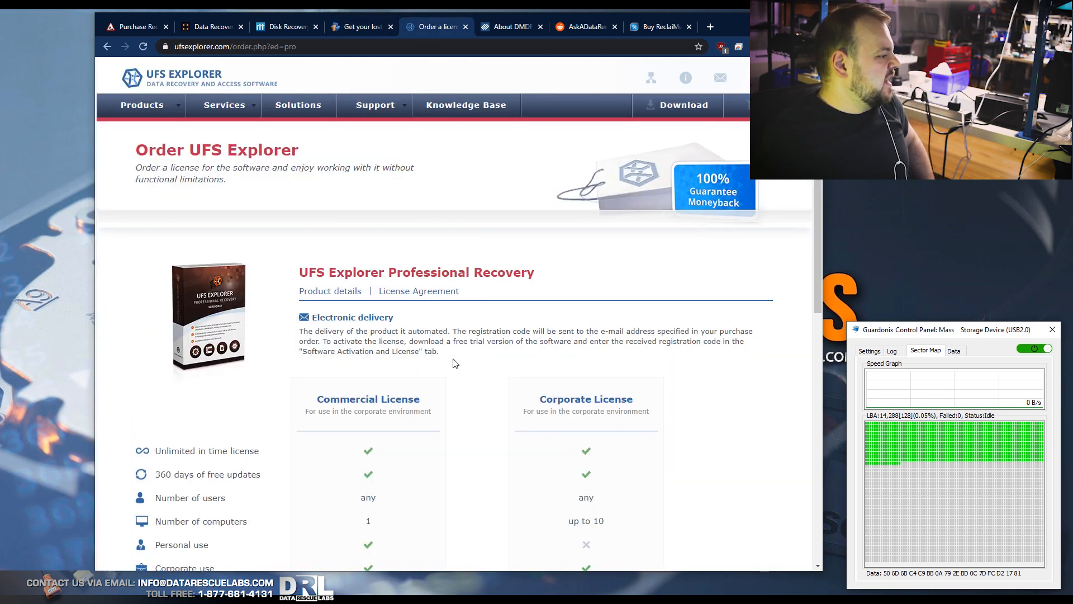
scroll(down, 3)
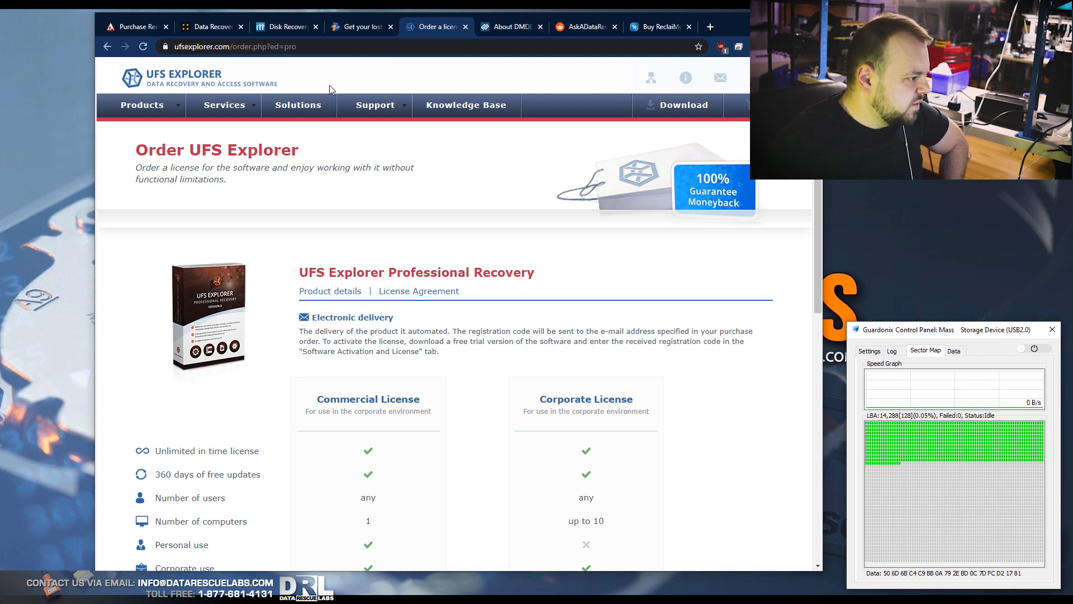
click(509, 27)
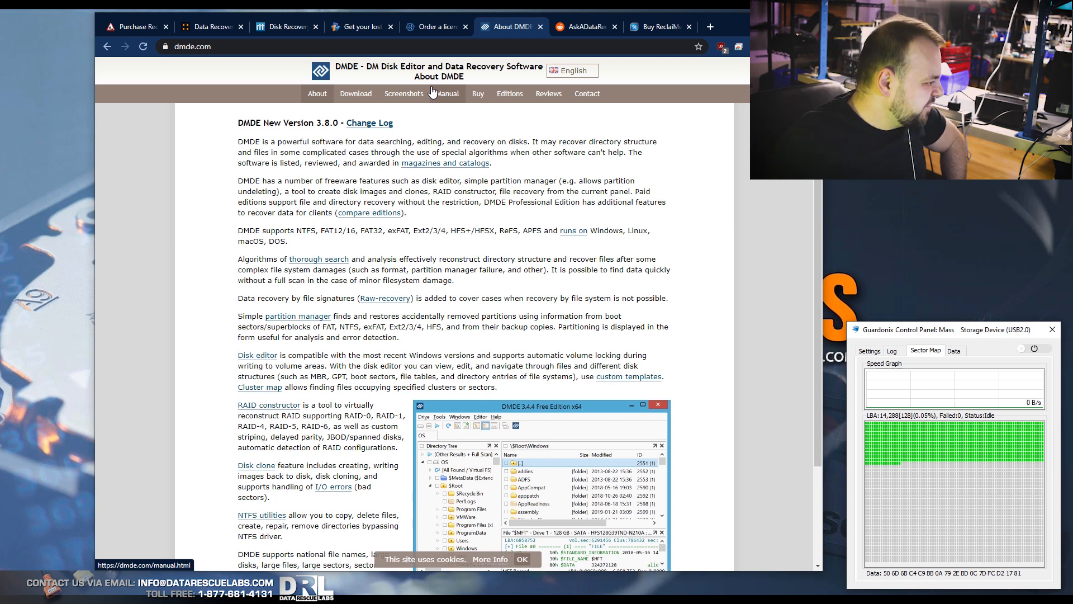
Scroll DMDE's About page down to its footer and back to the top.
scroll(down, 3)
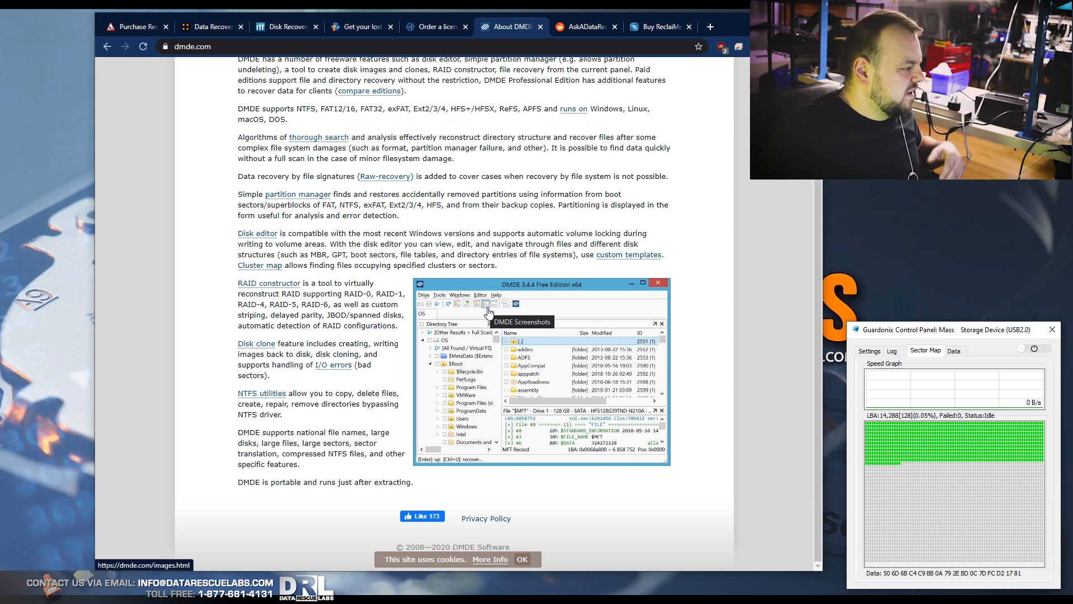
scroll(up, 3)
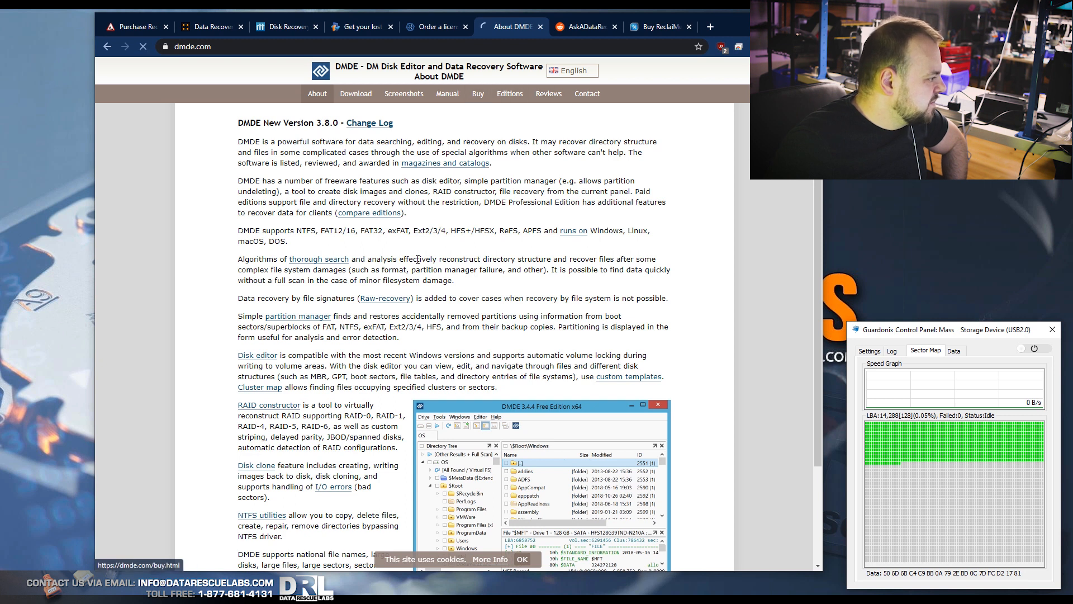
Open DMDE's Screenshots page (images.html) with its Windows GUI gallery.
click(483, 94)
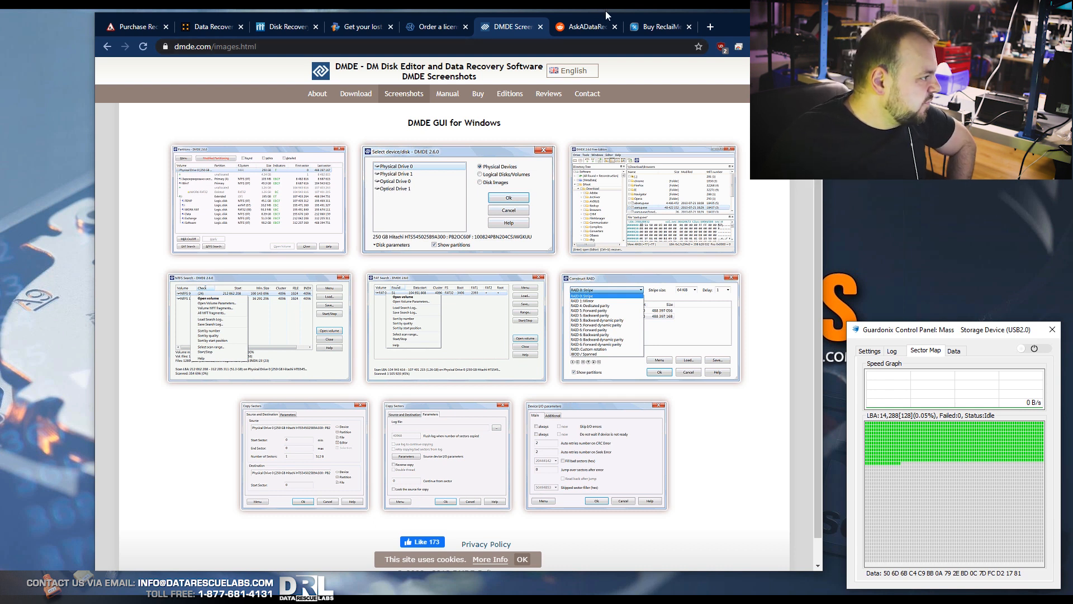
Scroll r/AskADataRecoveryPro down to the Trusted Data Recovery Pros and recommended tools sidebar.
click(583, 26)
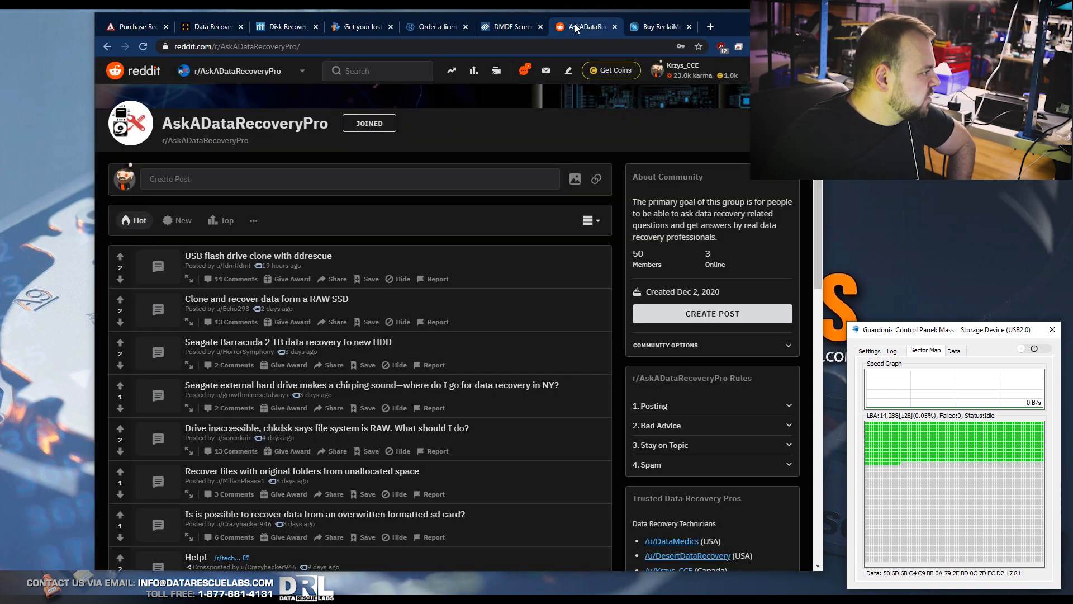
click(349, 179)
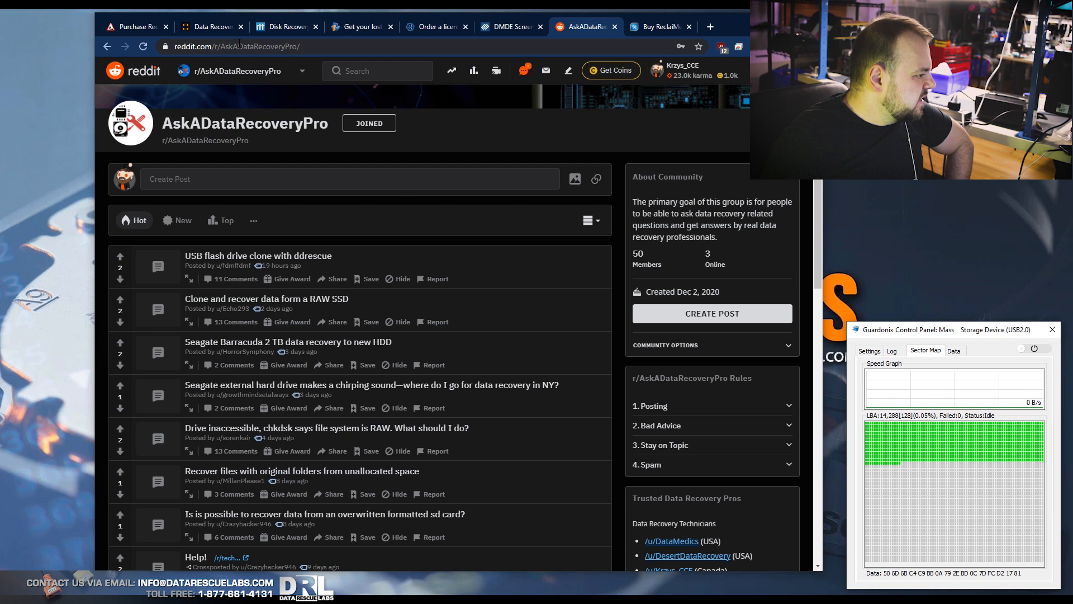
scroll(down, 3)
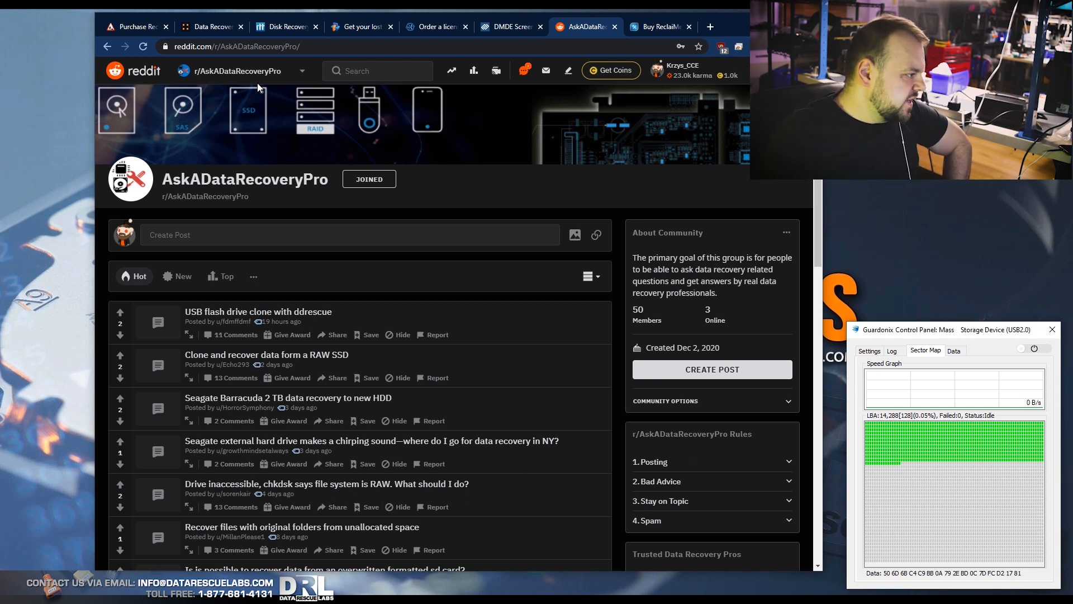
scroll(down, 3)
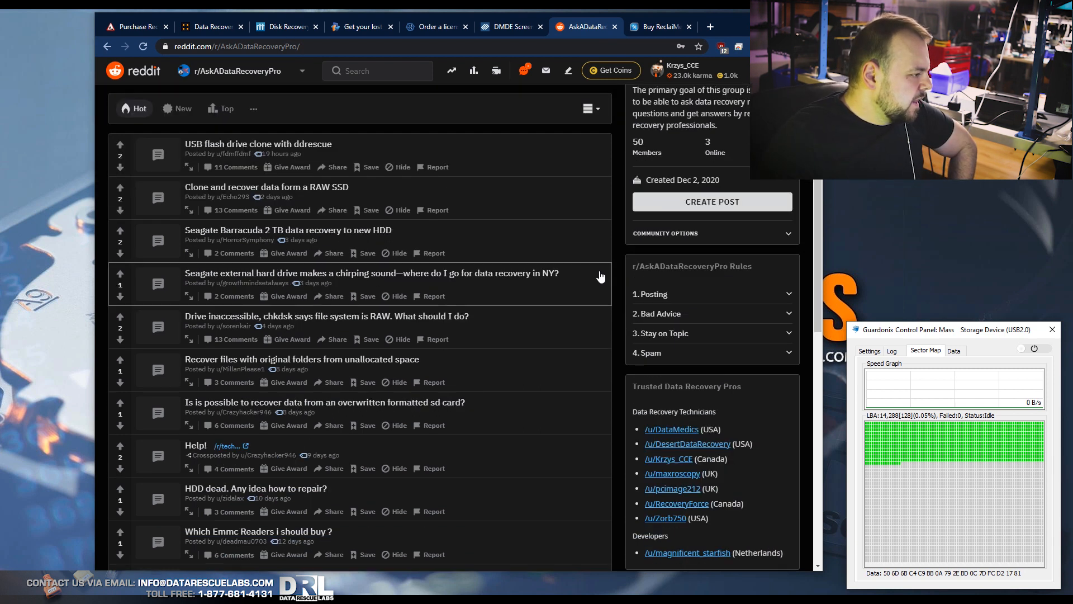
scroll(down, 3)
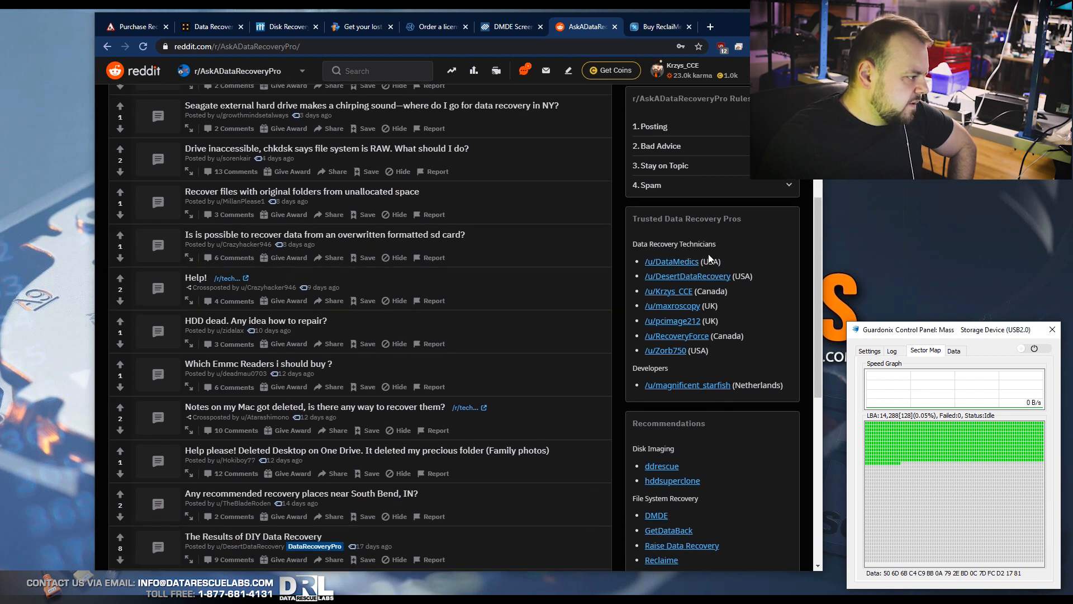
mouse_move(687, 275)
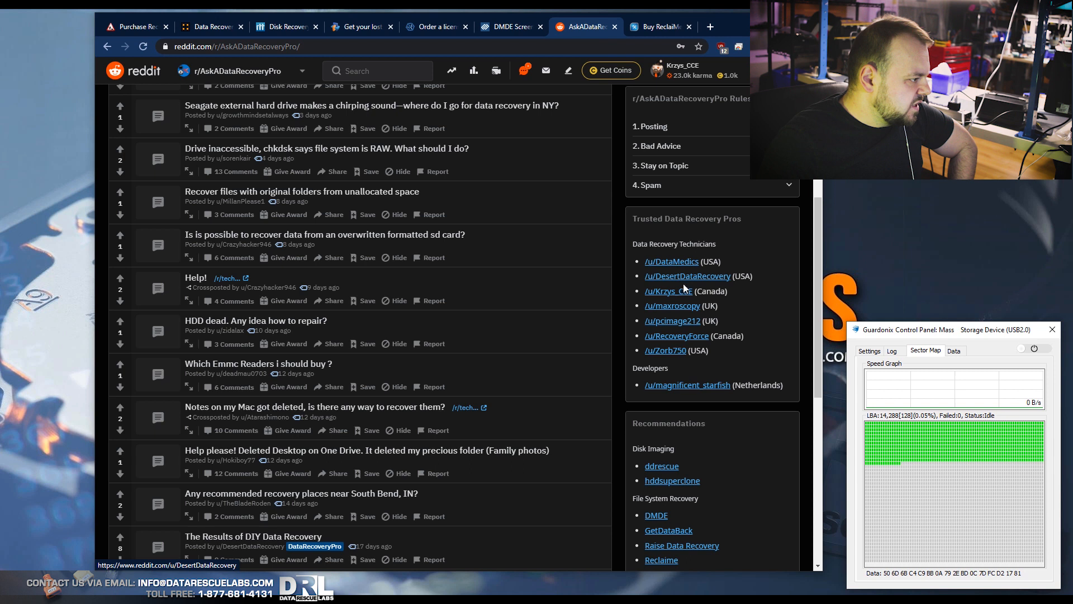
scroll(down, 3)
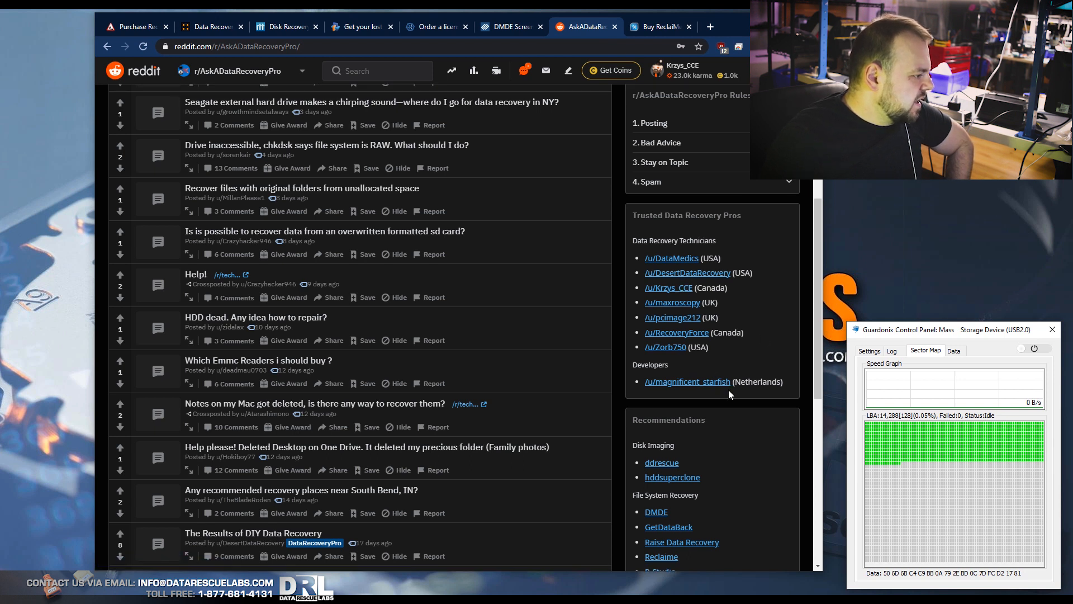
scroll(down, 3)
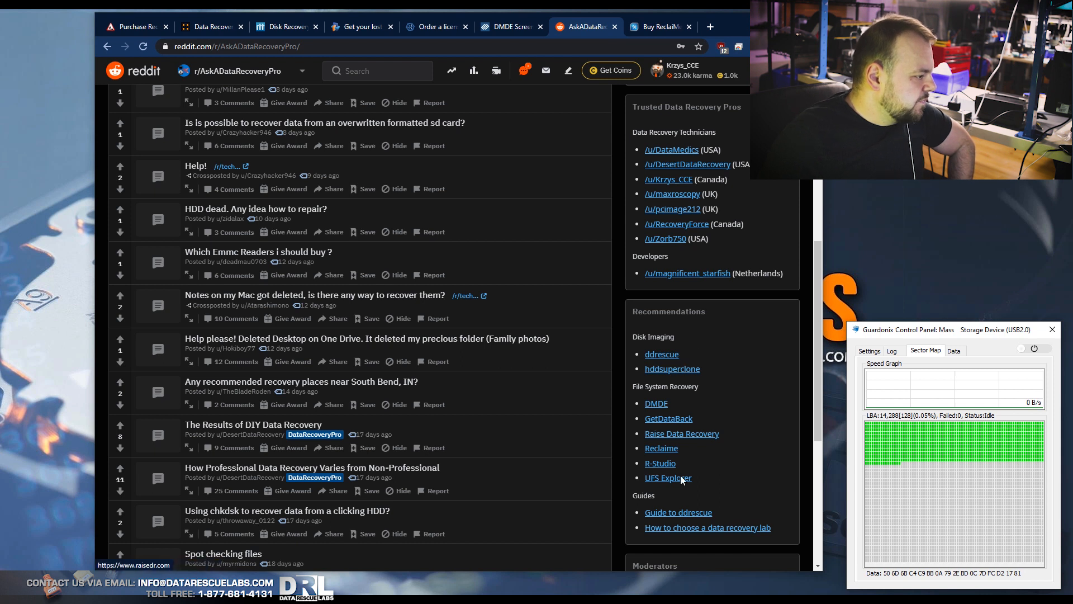
mouse_move(680, 342)
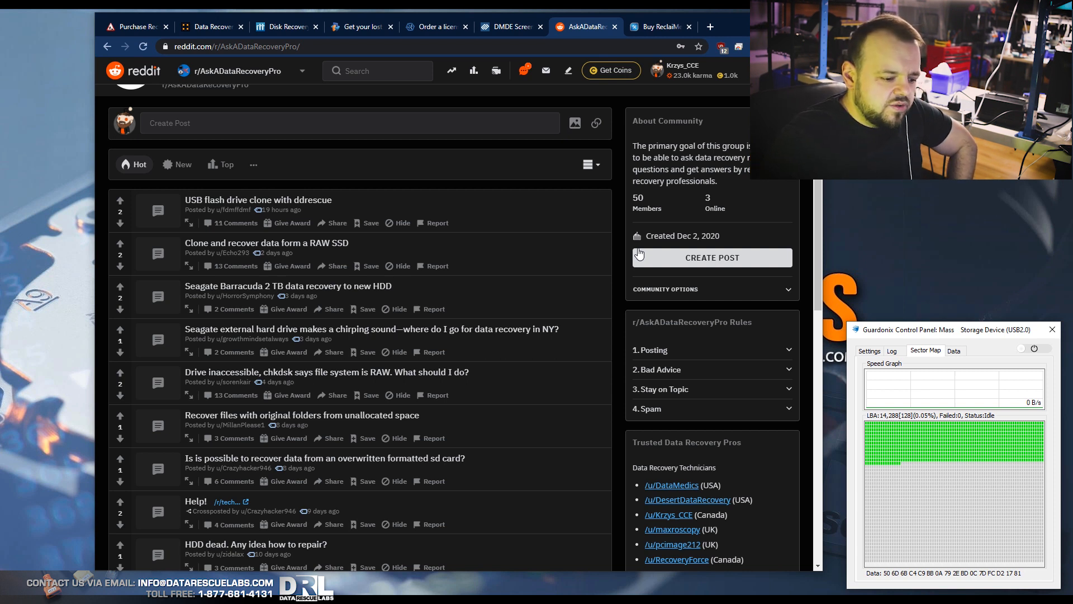
mouse_move(746, 320)
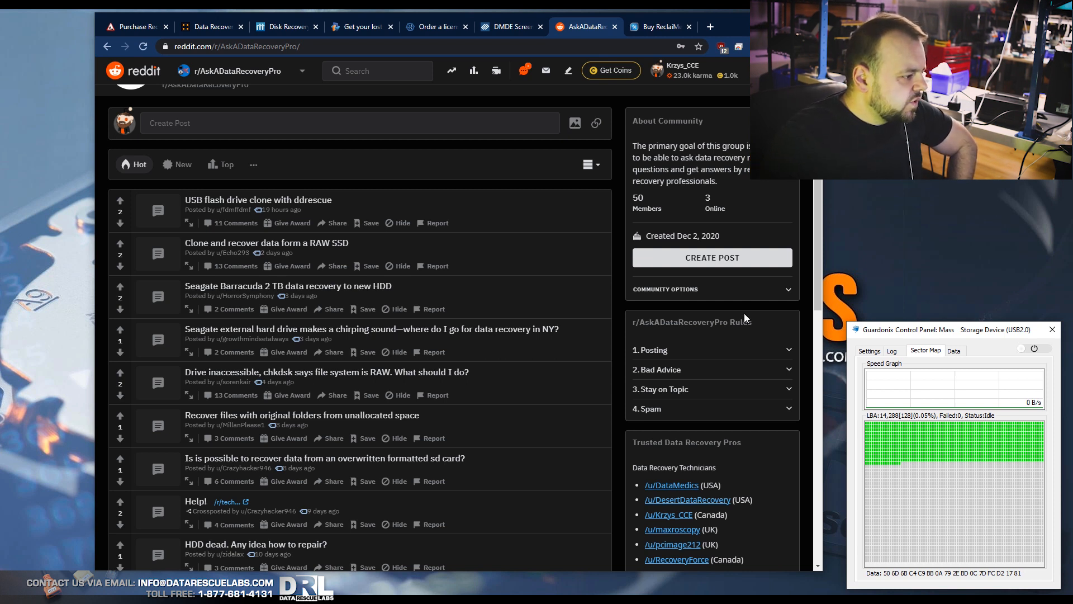